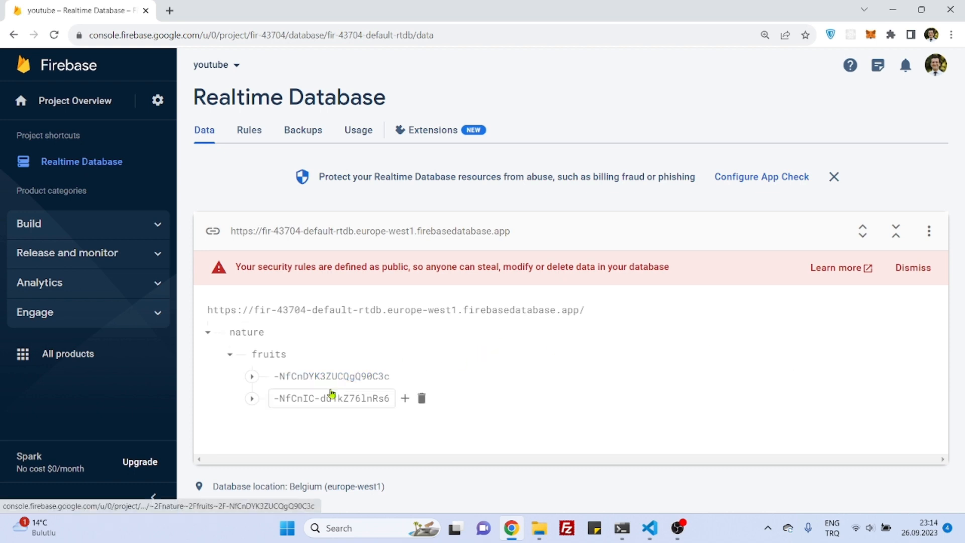
Step: Expand the first record under nature > fruits to reveal fruitName 'apple' and its definition
left_click(331, 376)
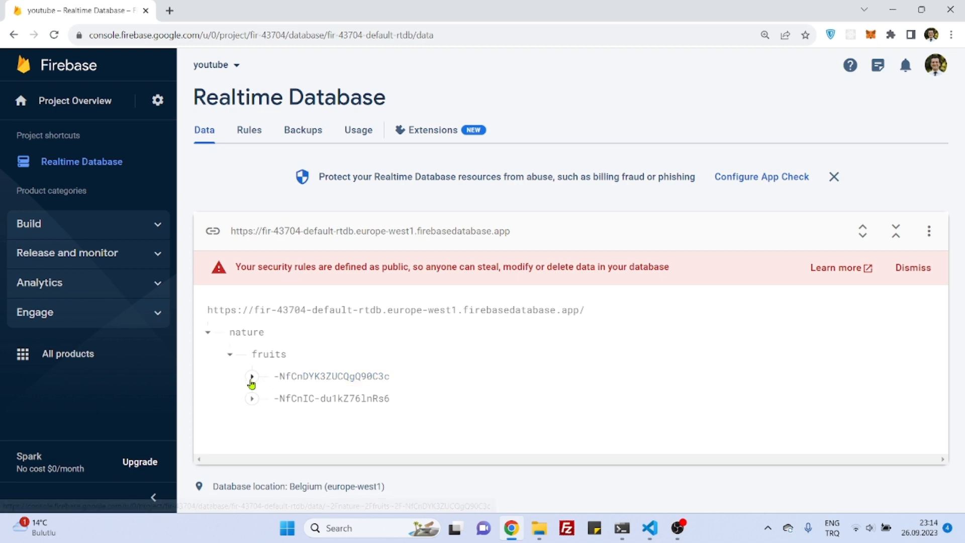
left_click(252, 376)
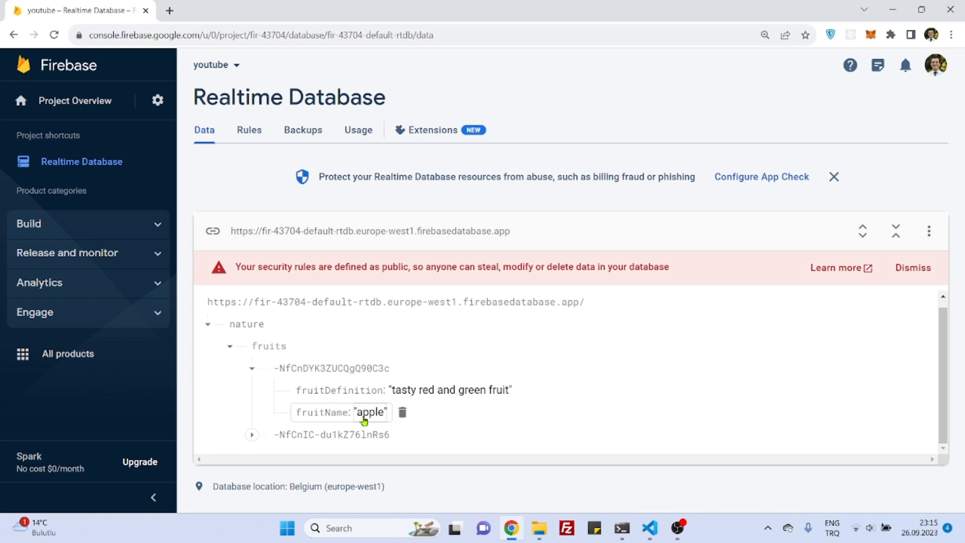
mouse_move(432, 411)
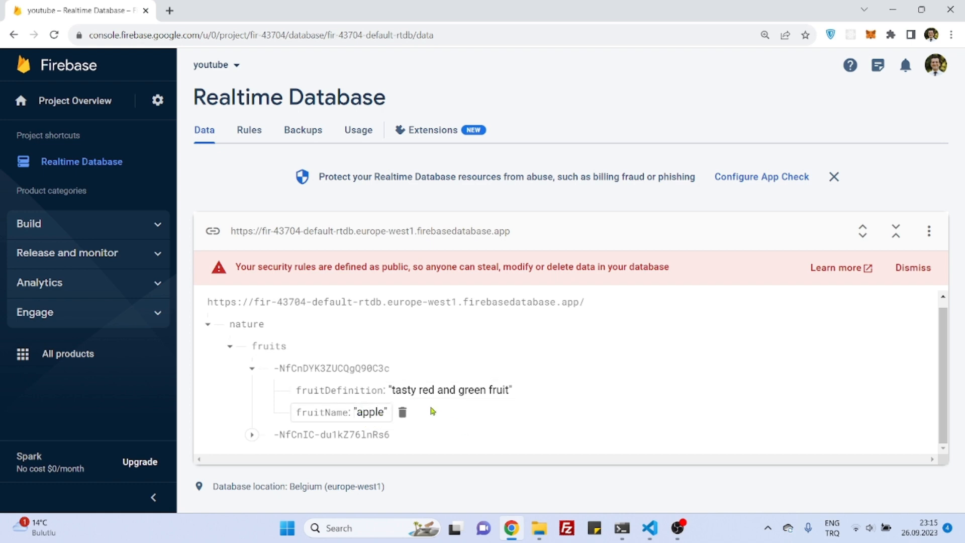
mouse_move(463, 426)
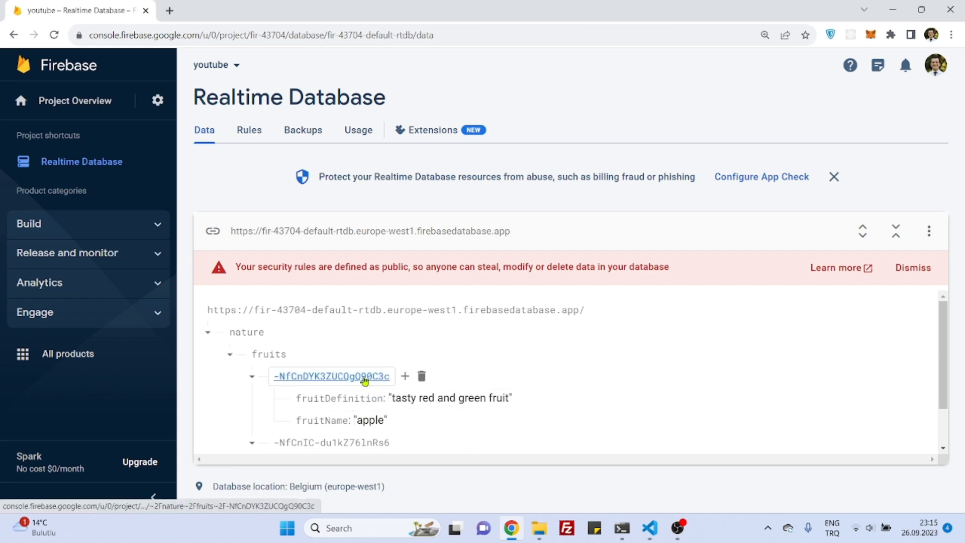
left_click(370, 420)
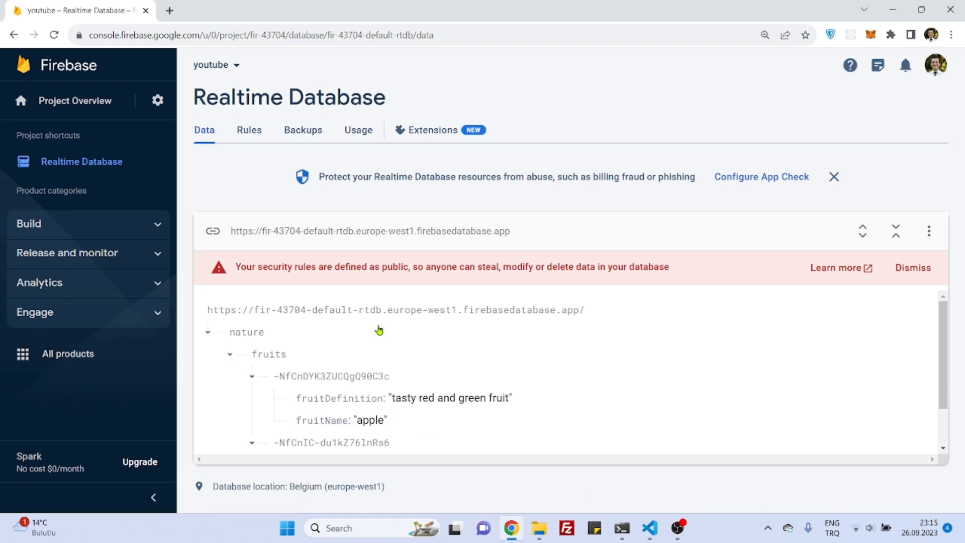
Step: Create a new file named UpdateRead.js inside the src/components folder
left_click(650, 527)
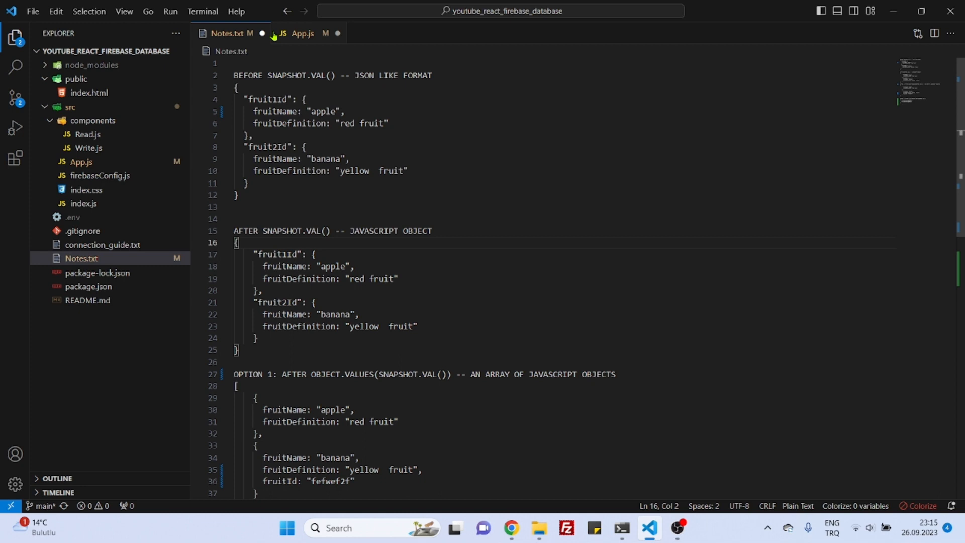
left_click(94, 121)
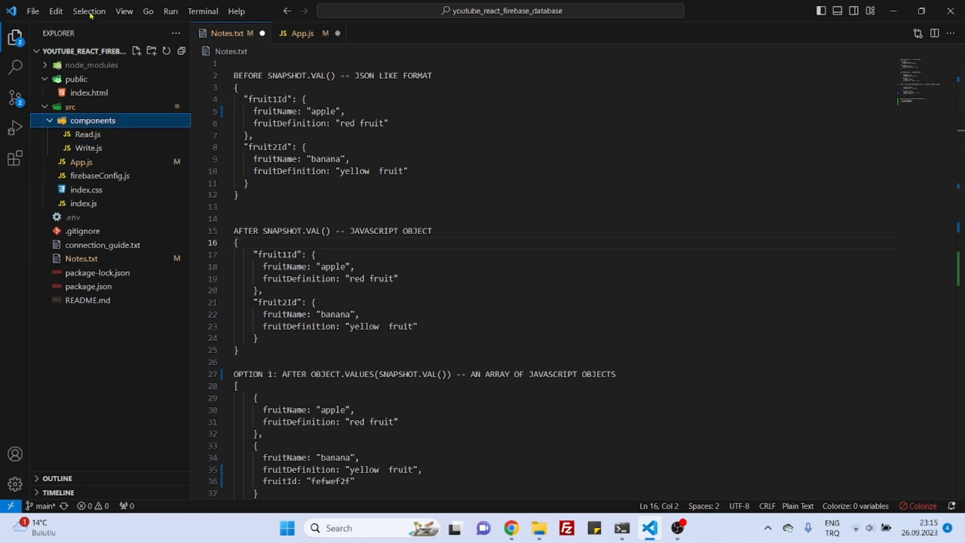
left_click(136, 51)
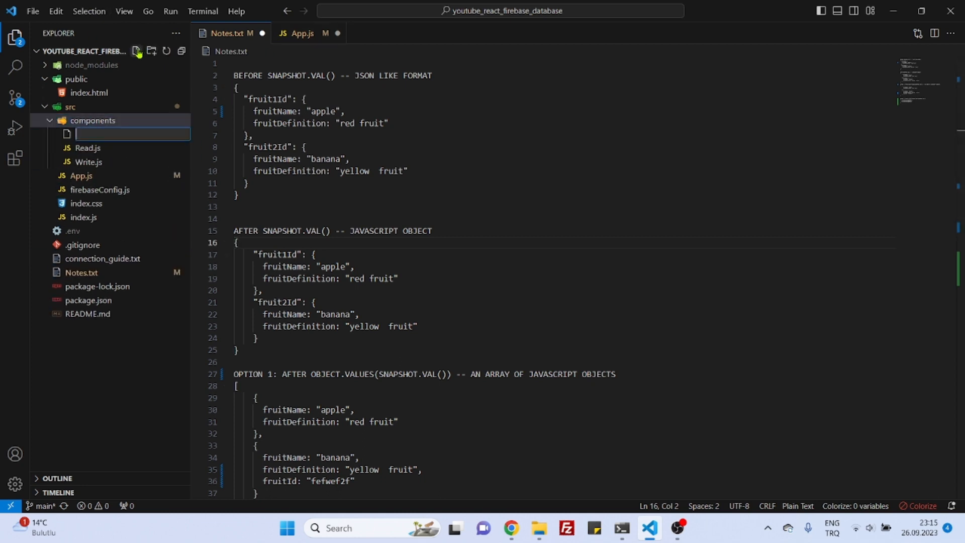
type("Update")
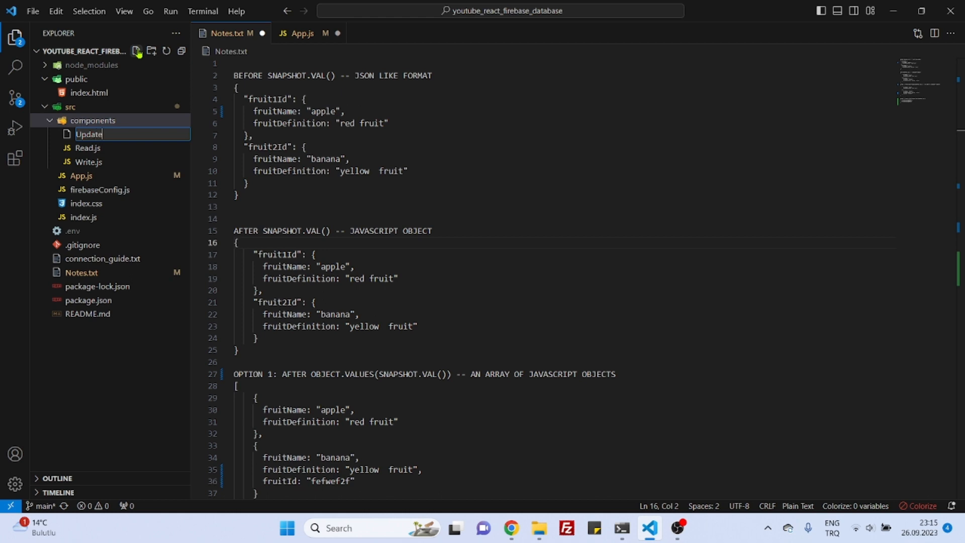
type("Read.")
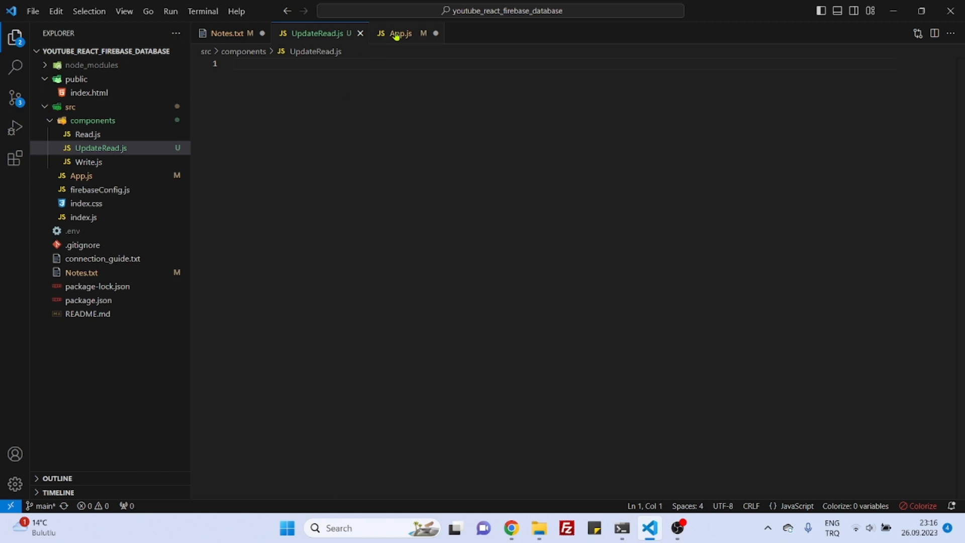
Step: In App.js, add a Route with path '/updateread' rendering UpdateRead after the read route
left_click(399, 33)
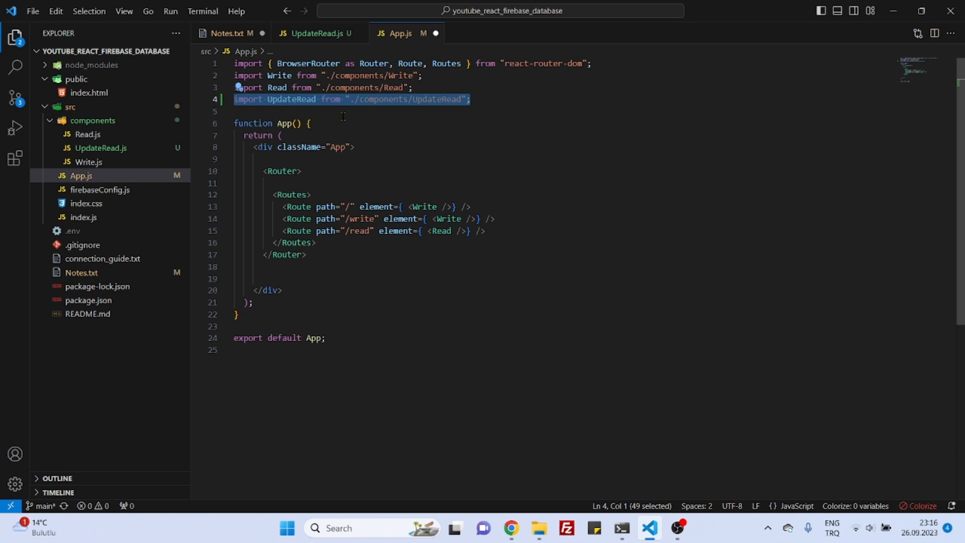
left_click(487, 231)
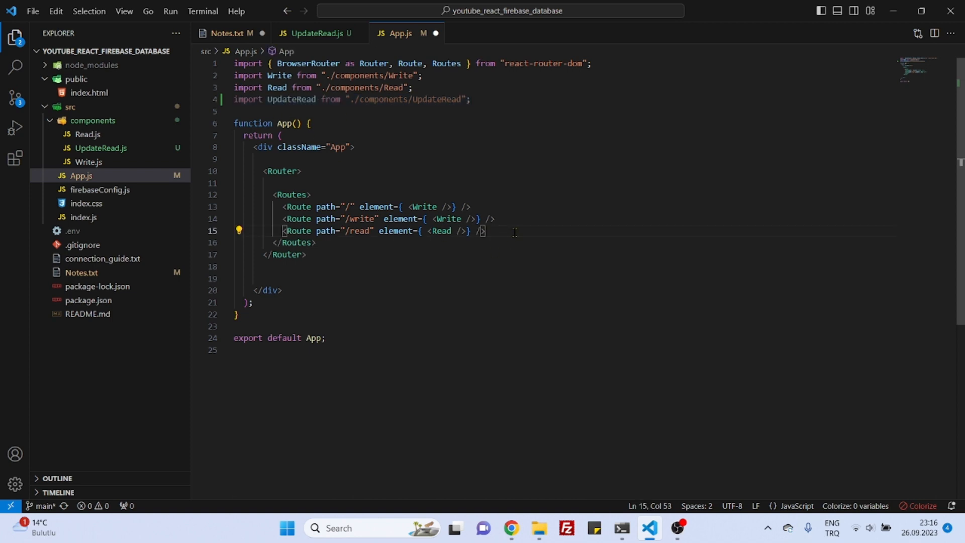
type("<Route path=\"/updateread\" element={ <UpdateRead /> } />")
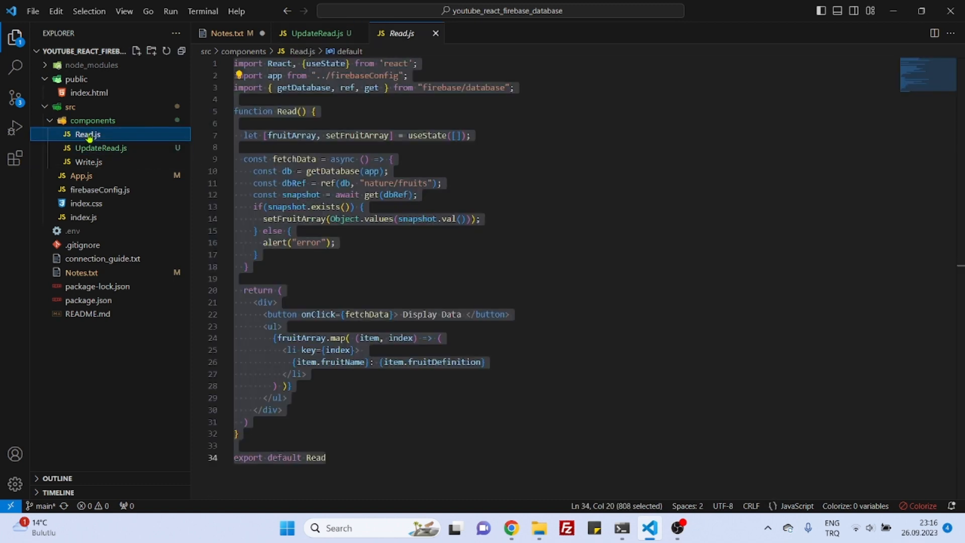
Step: Paste Read's code into UpdateRead.js and rename the function and export to UpdateRead
left_click(456, 277)
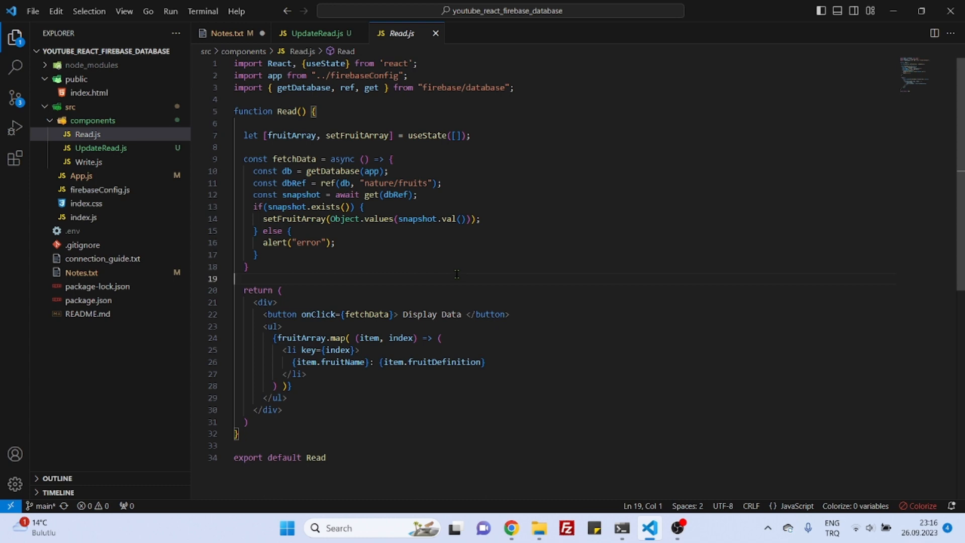
left_click(435, 32)
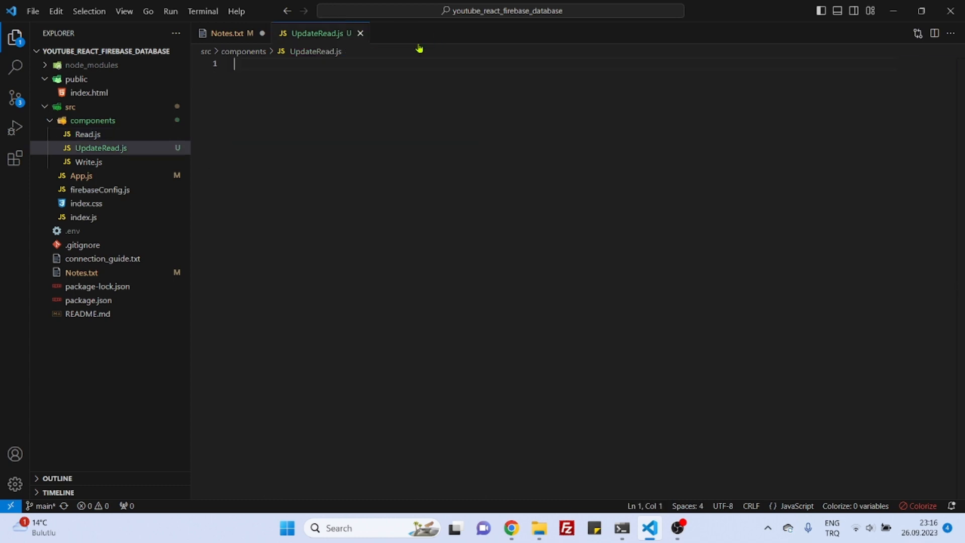
mouse_move(478, 160)
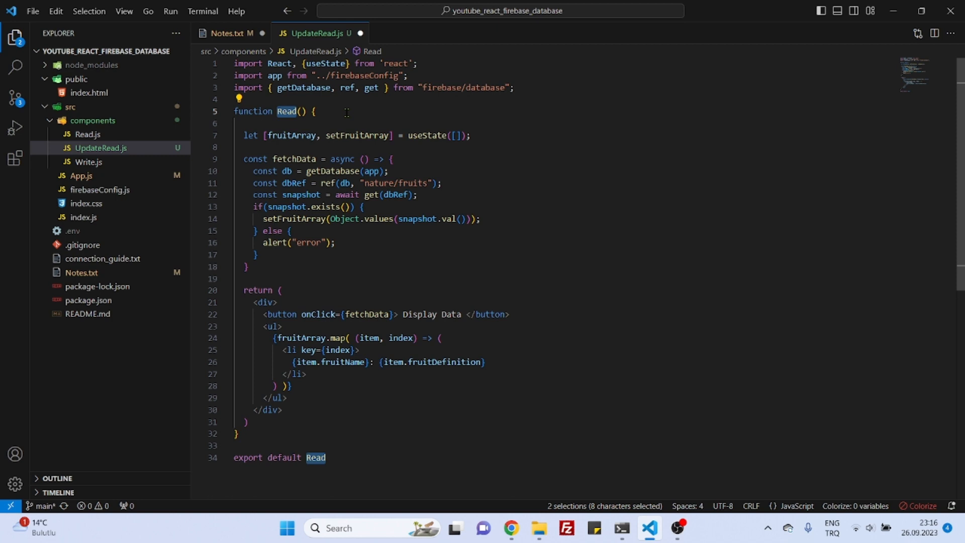
type("Updat")
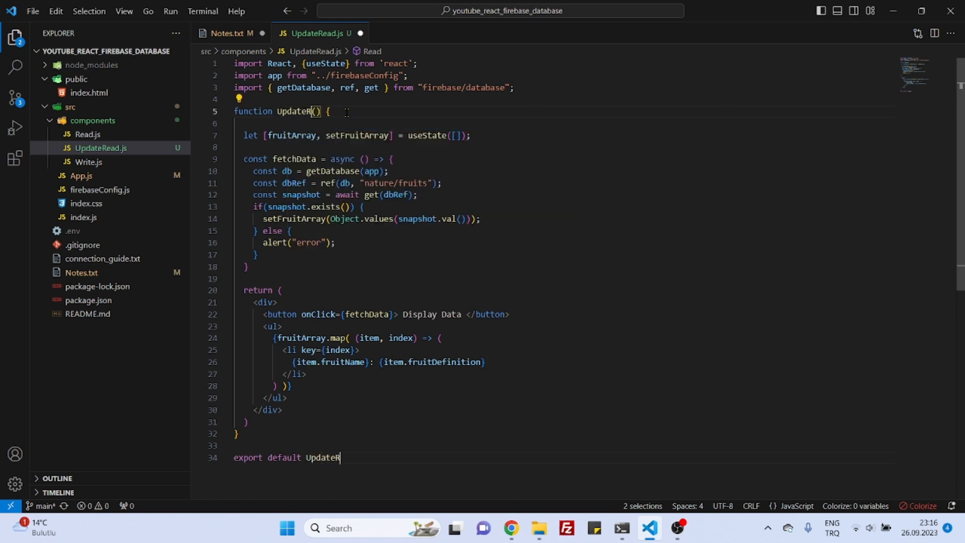
type("ead")
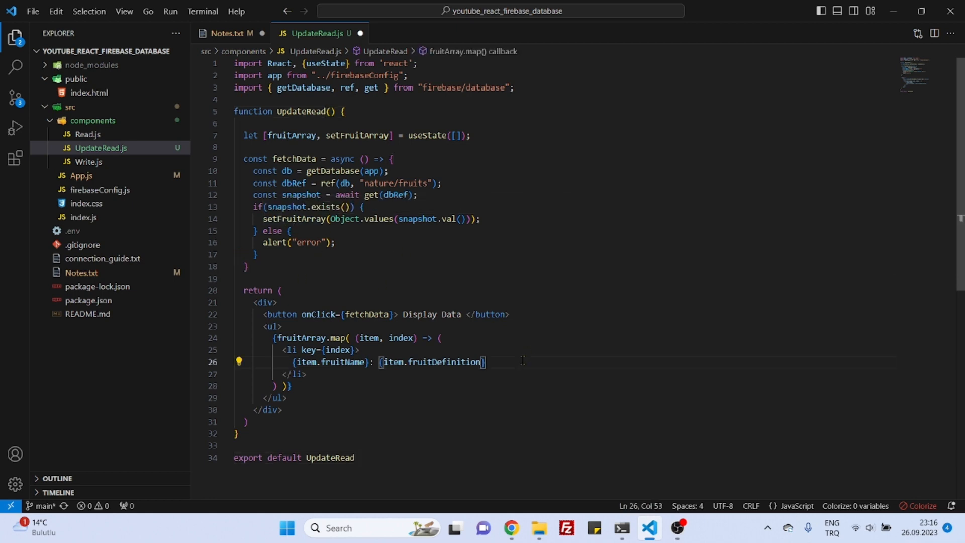
Step: Append ' : {item.id}' after item.fruitDefinition in the list item
type(":")
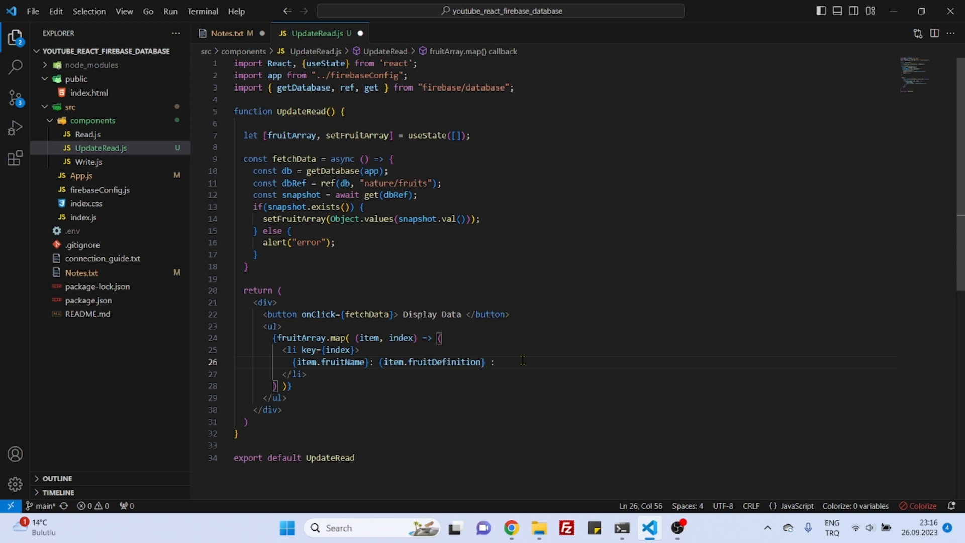
type("{ite")
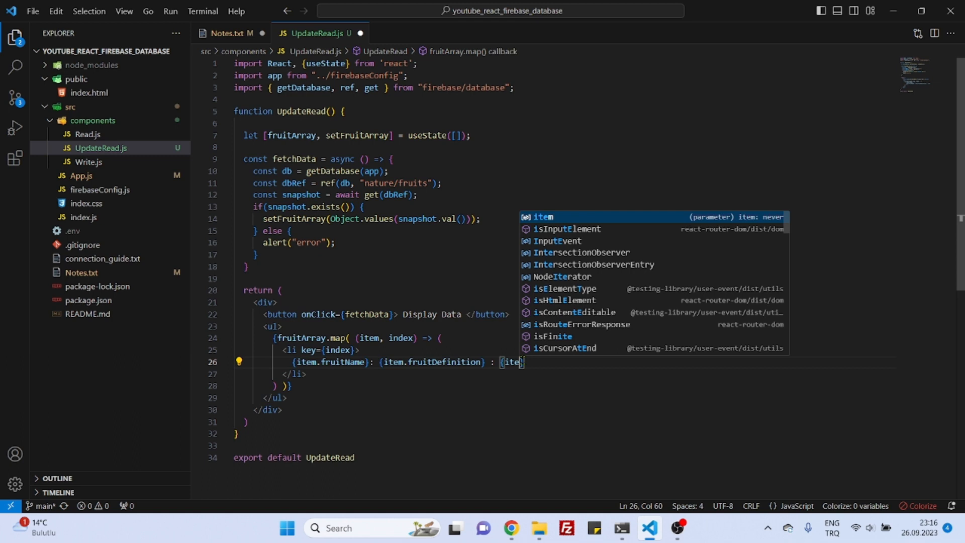
type("m.id")
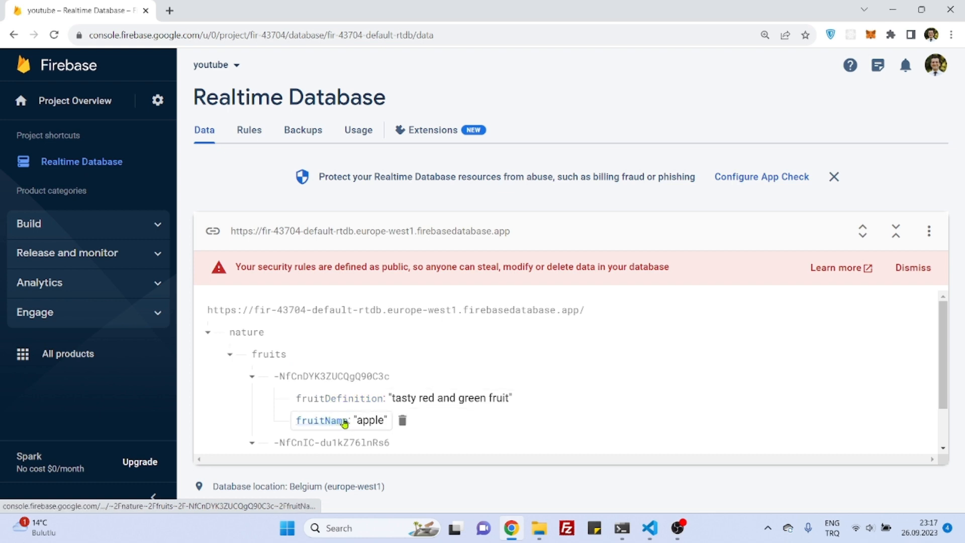
Step: Check the apple record's fruitName key in the Firebase data tree
left_click(330, 376)
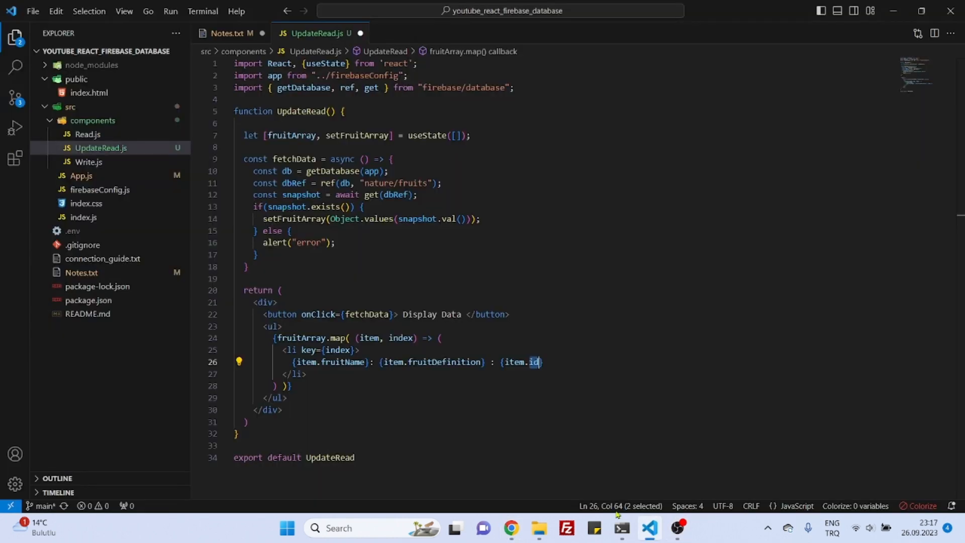
Step: Replace item.id with item.fruitId in the list item and highlight that field
double_click(516, 362)
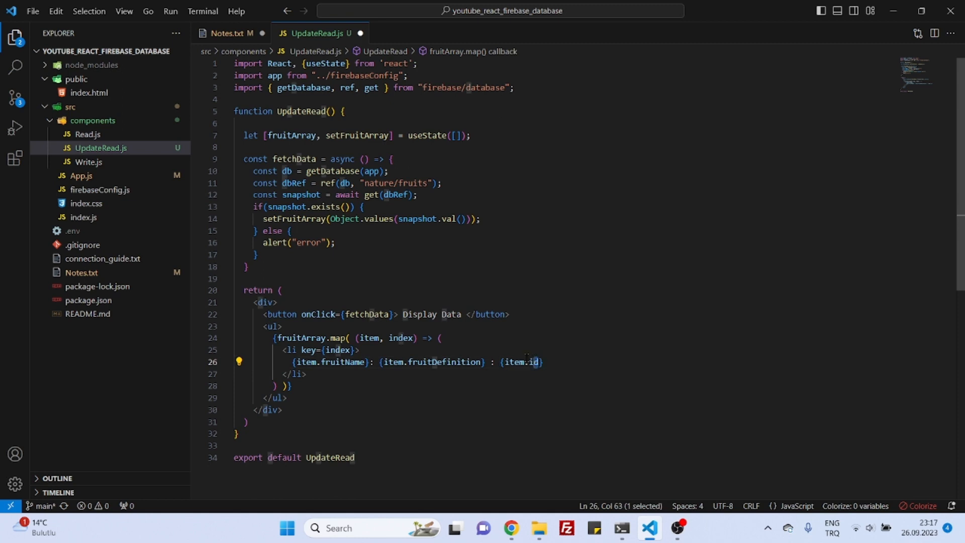
type("f")
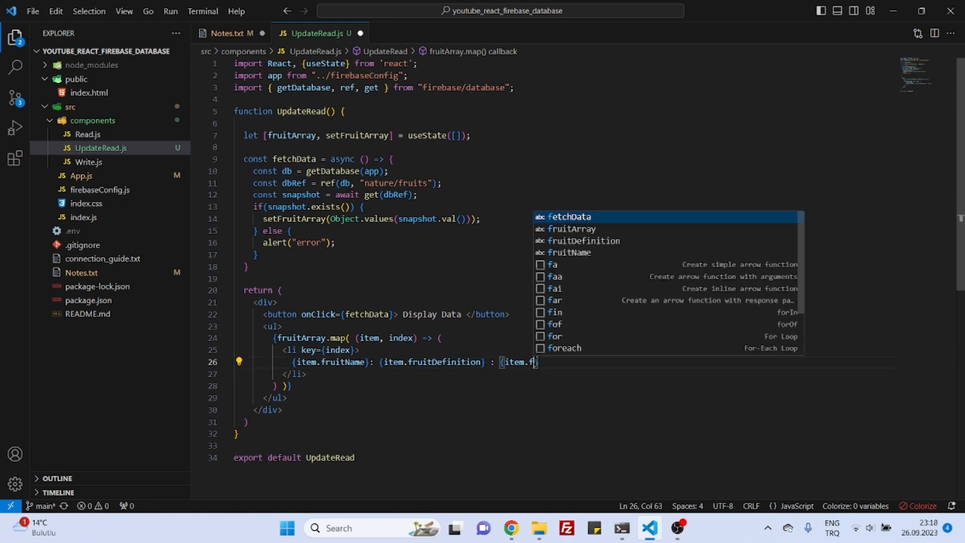
type("ruit")
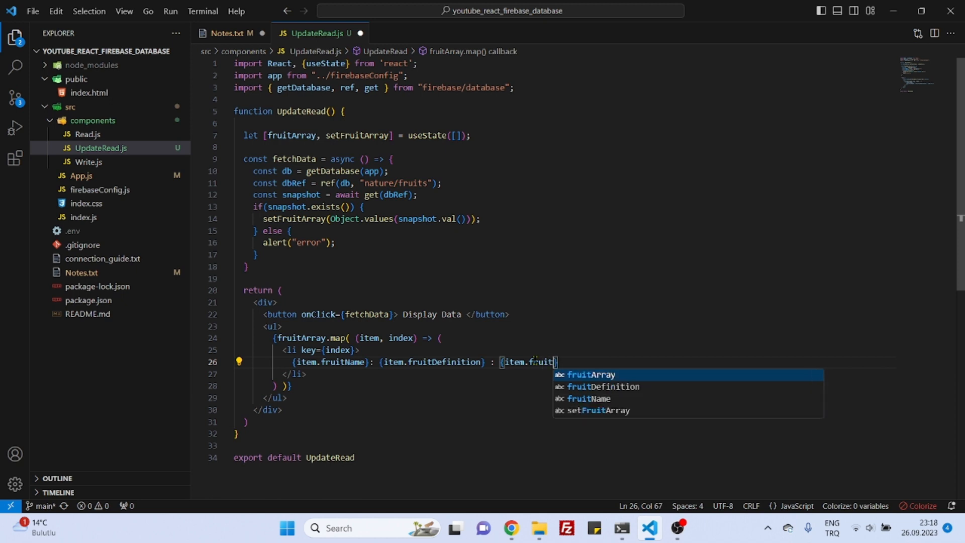
type("Id")
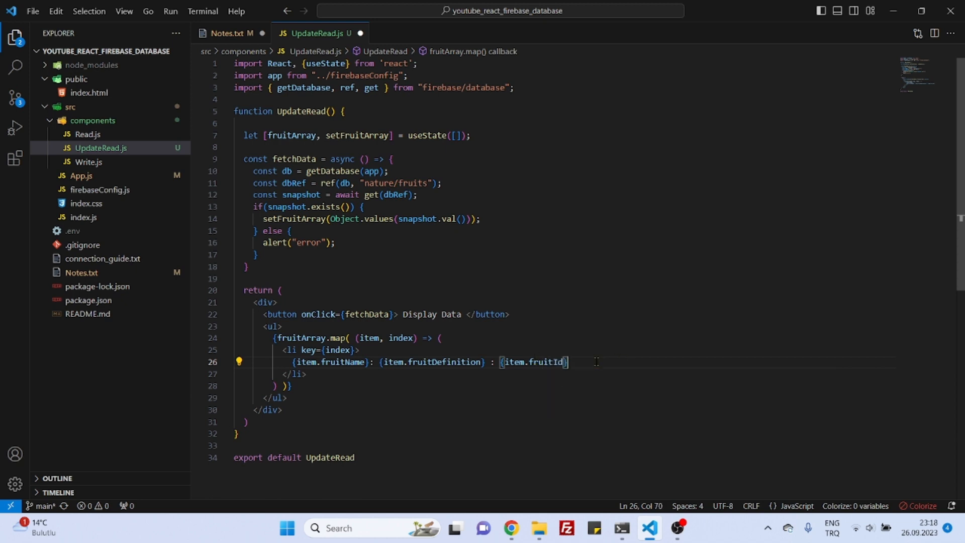
left_click_drag(566, 362, 483, 362)
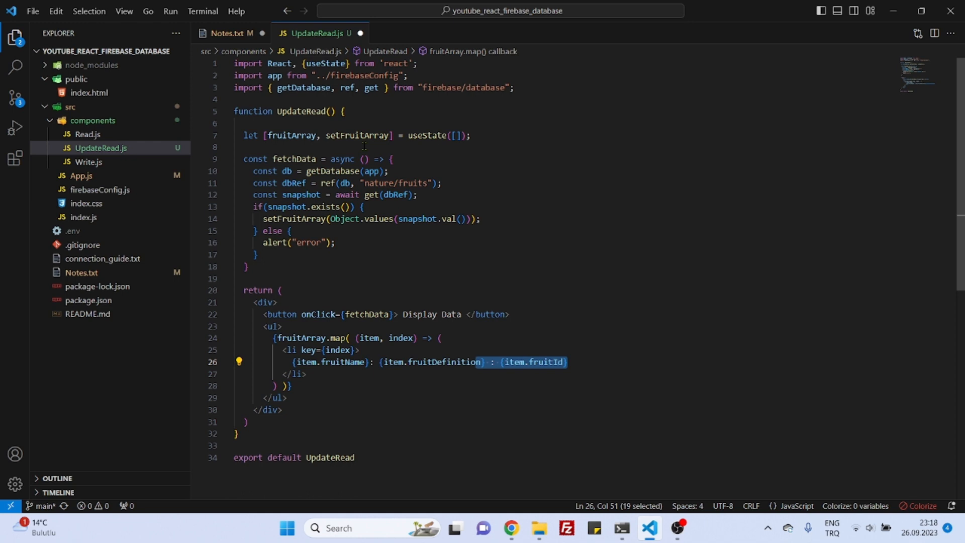
mouse_move(323, 35)
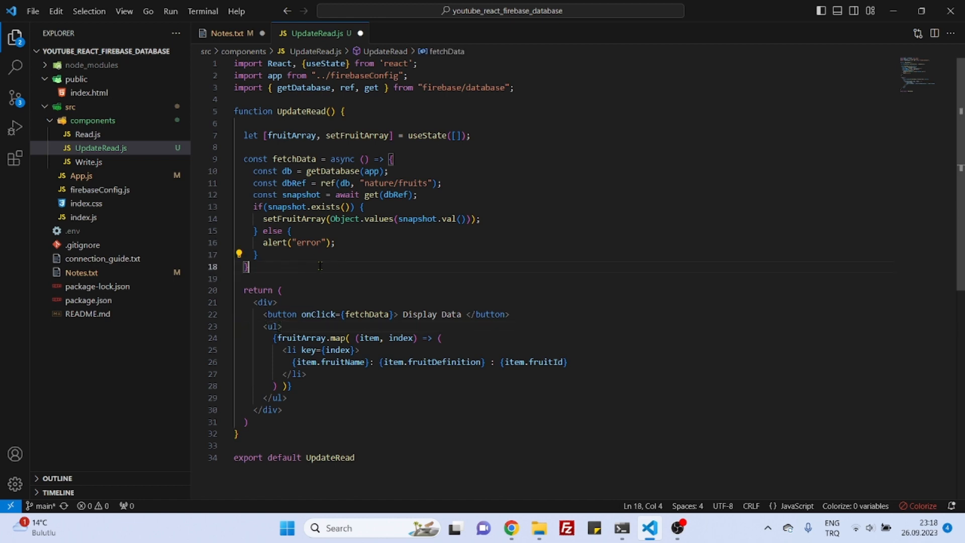
Step: Add 'const myData = snapshot.val()' inside the if block of fetchData
left_click(365, 207)
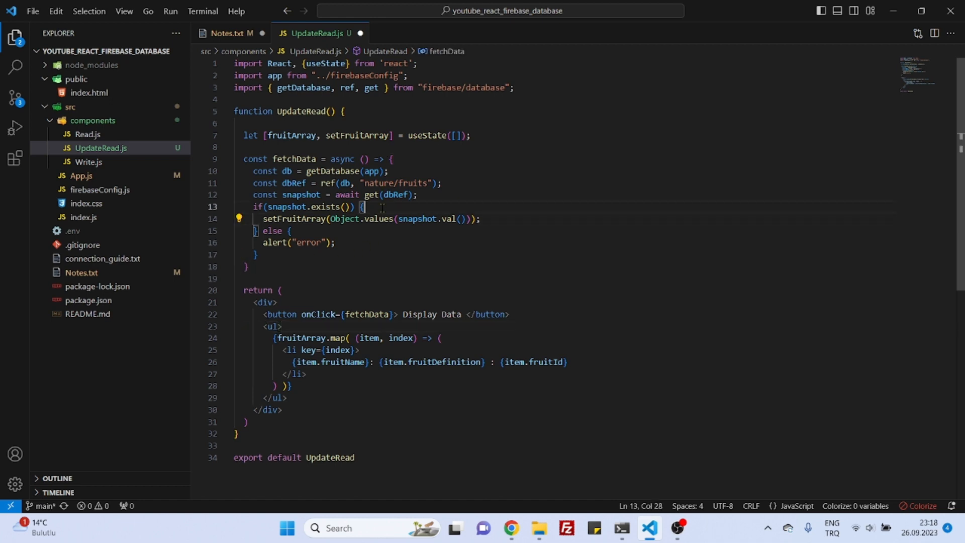
key("Enter")
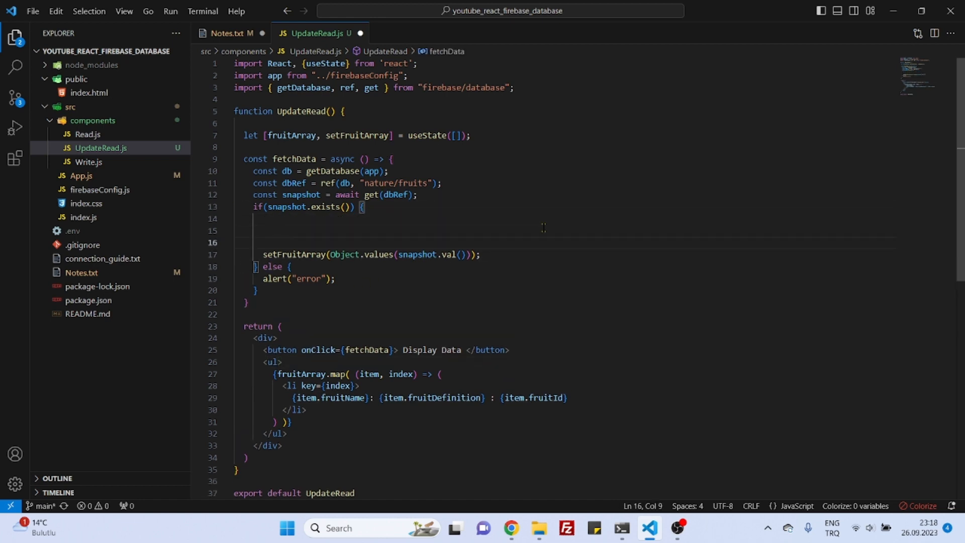
type("const myDa")
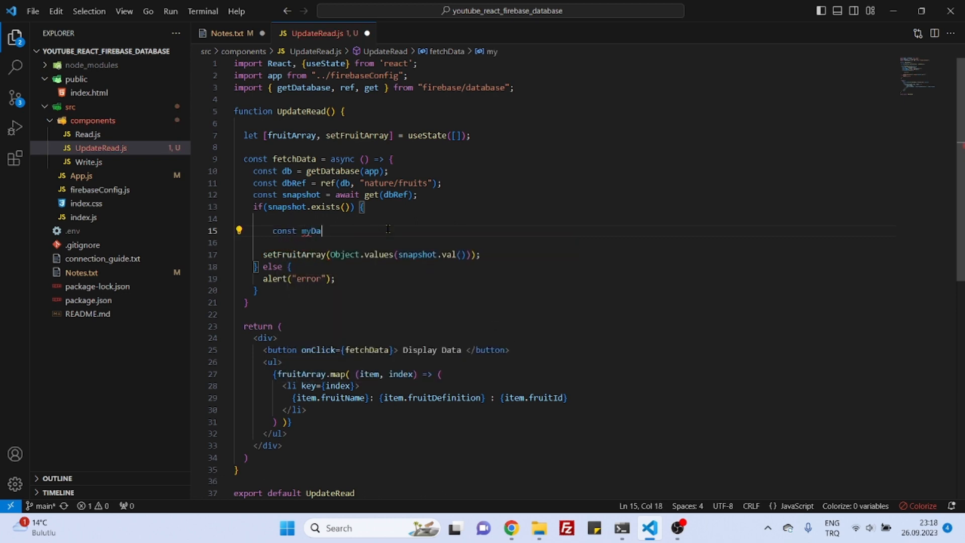
type("ta =")
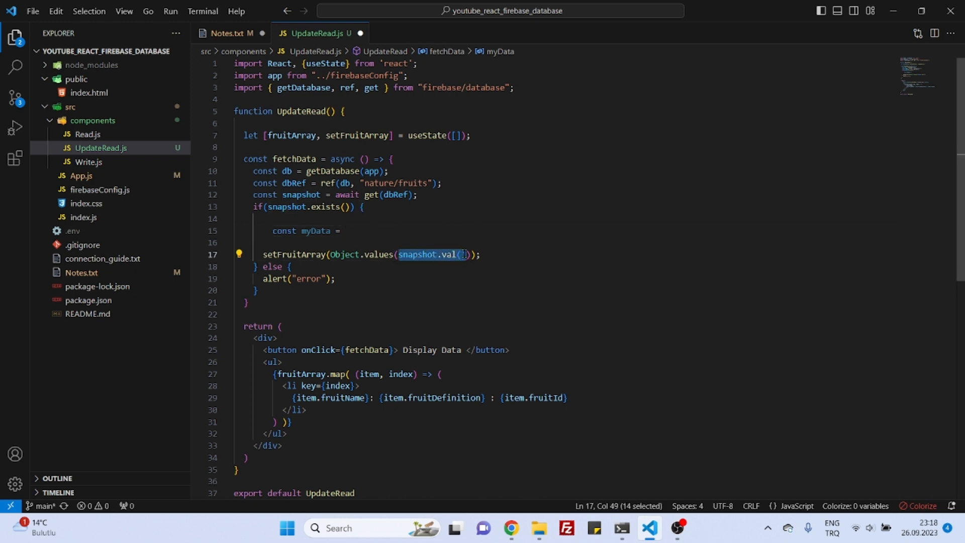
type("snapshot.val()")
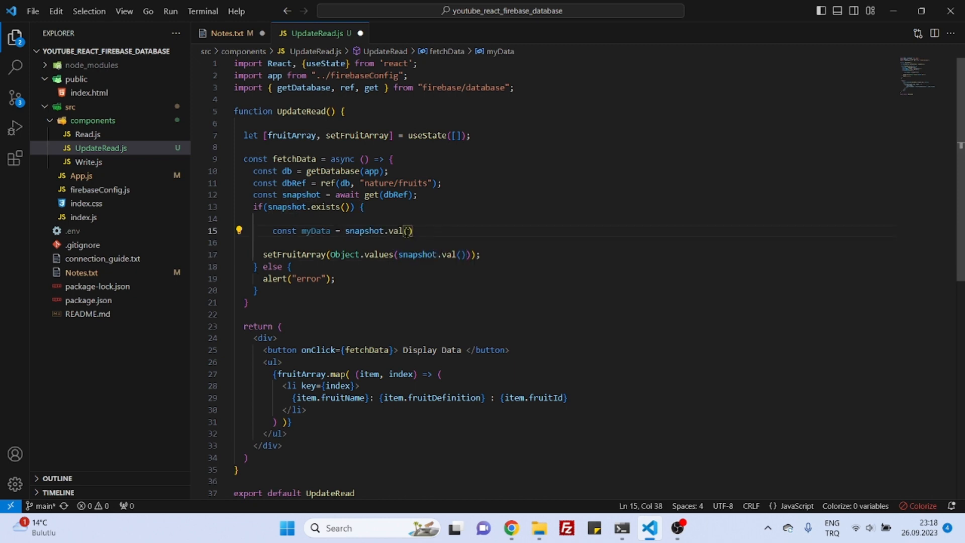
Step: Compare Object.values in UpdateRead.js with the Object.keys example and fruit2Id key in Notes.txt
left_click(231, 33)
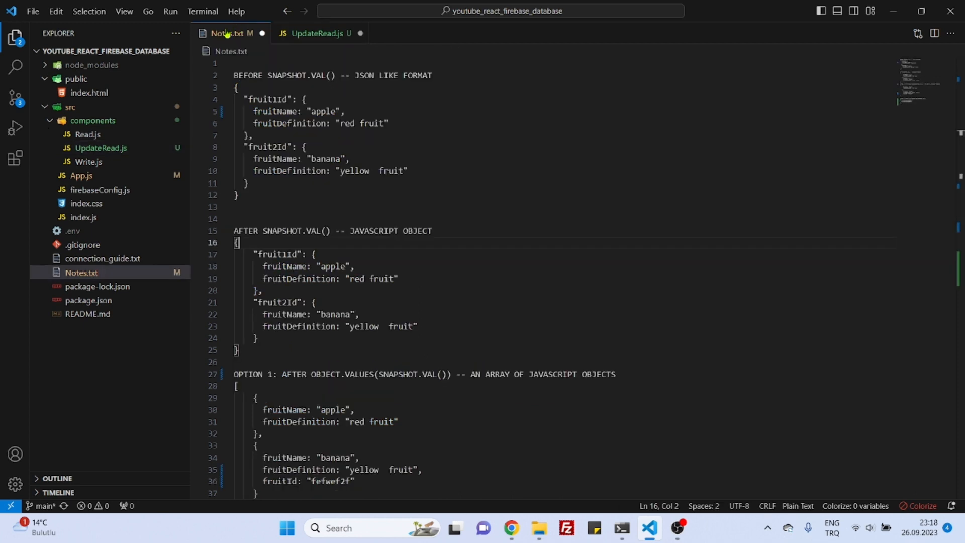
left_click(317, 34)
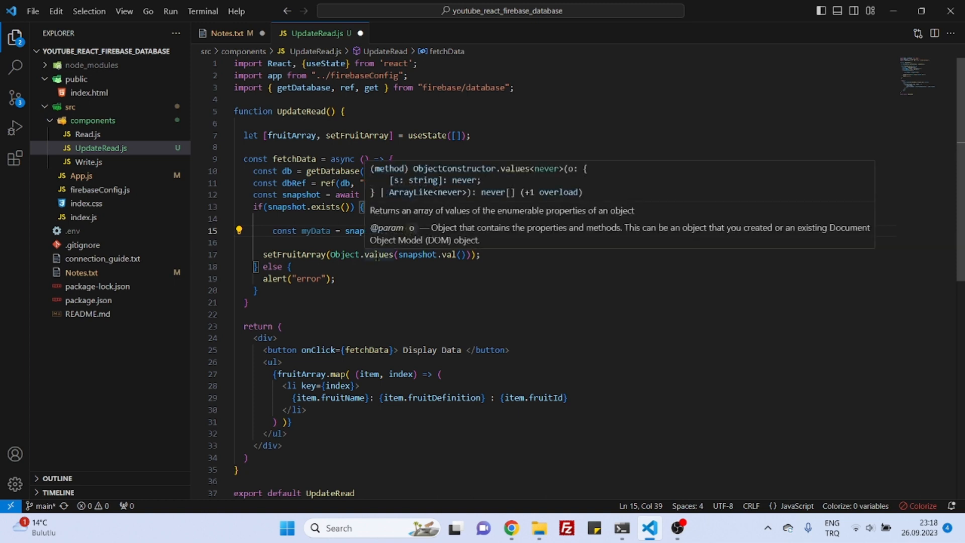
double_click(378, 255)
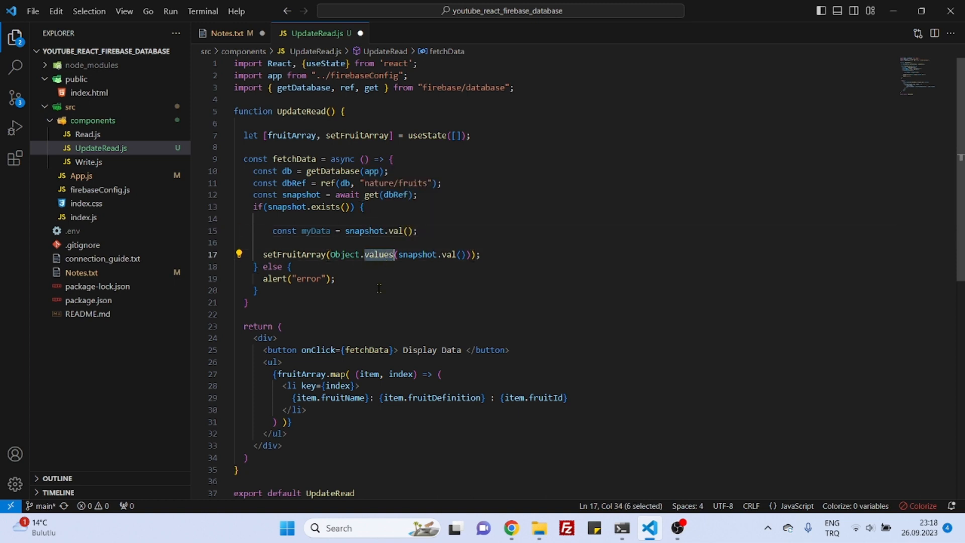
left_click(231, 33)
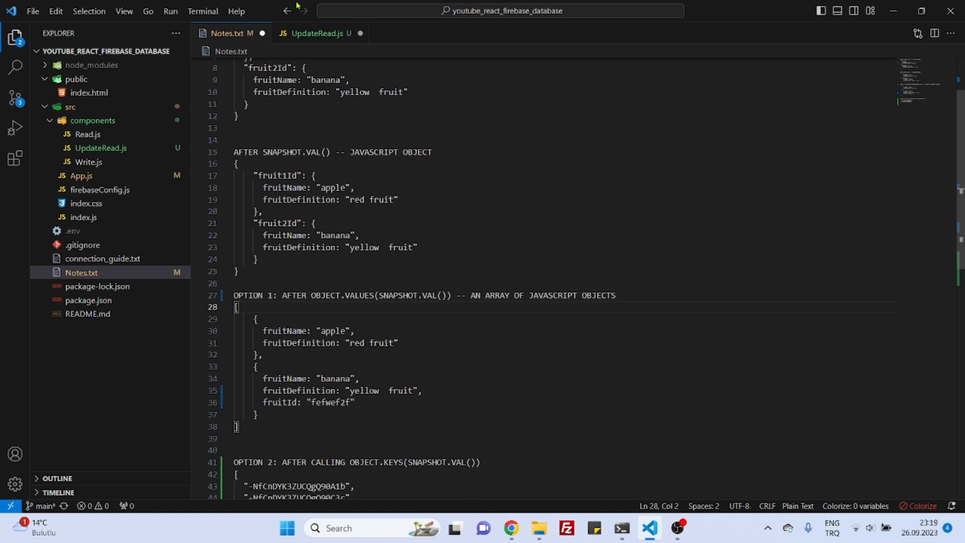
left_click(315, 33)
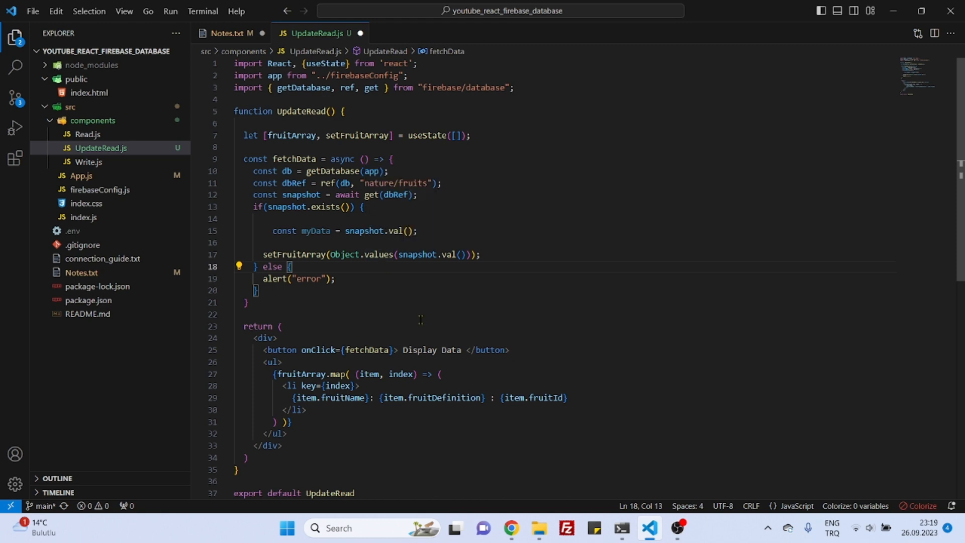
left_click(233, 33)
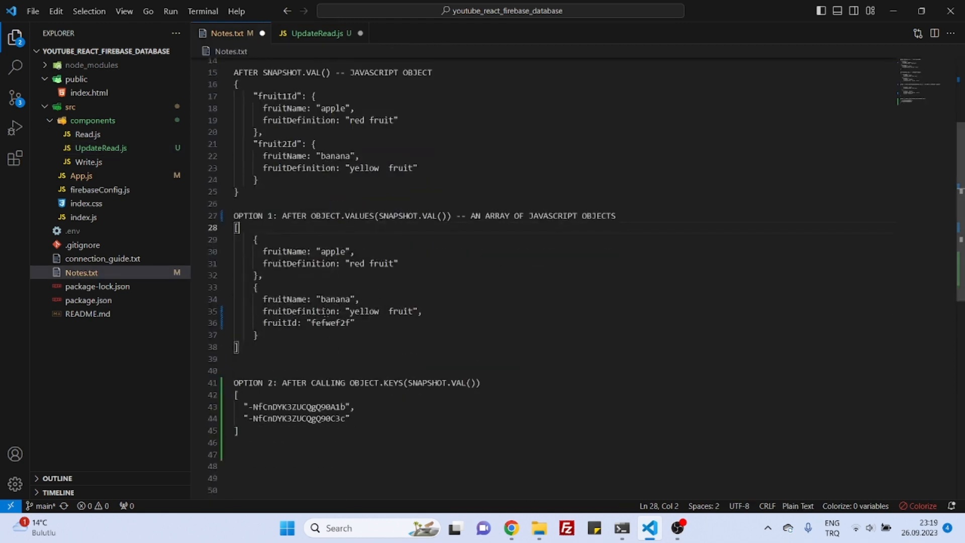
double_click(394, 384)
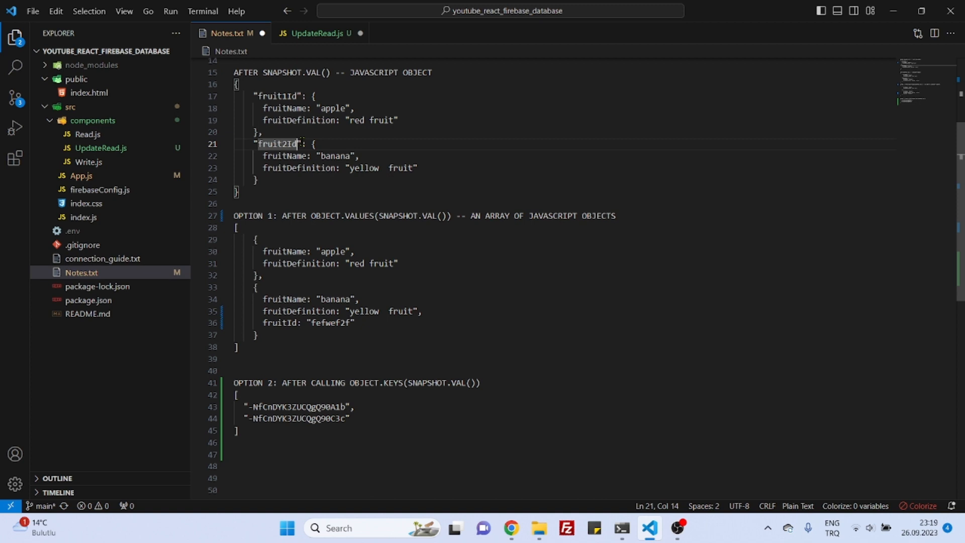
Step: Following the Notes.txt example, declare const temporaryArray = Object.keys(myData) on line 16
double_click(279, 144)
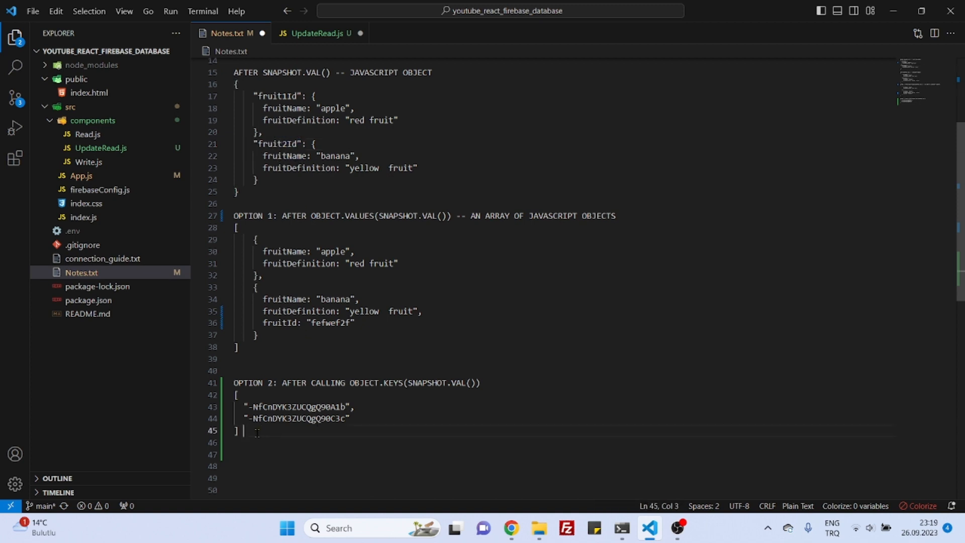
left_click_drag(234, 382, 243, 430)
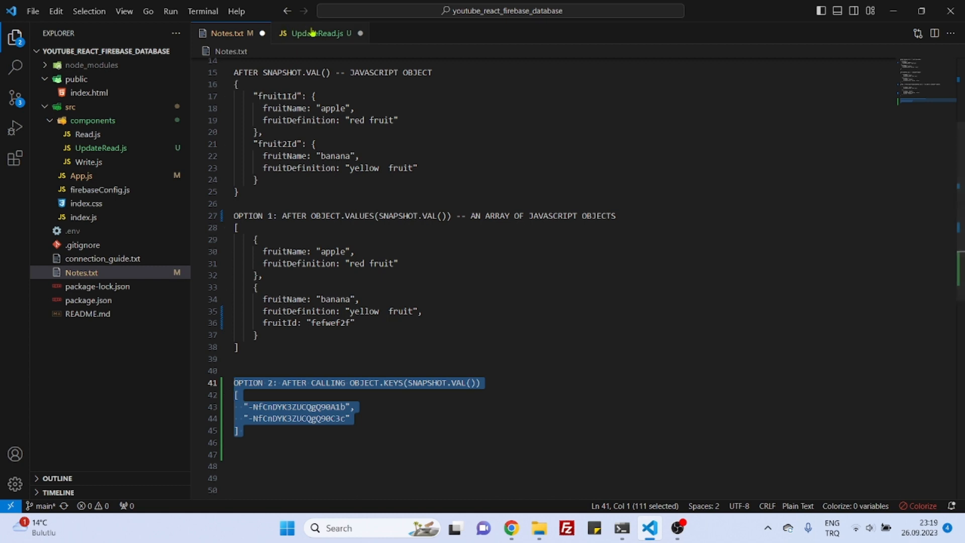
left_click(317, 34)
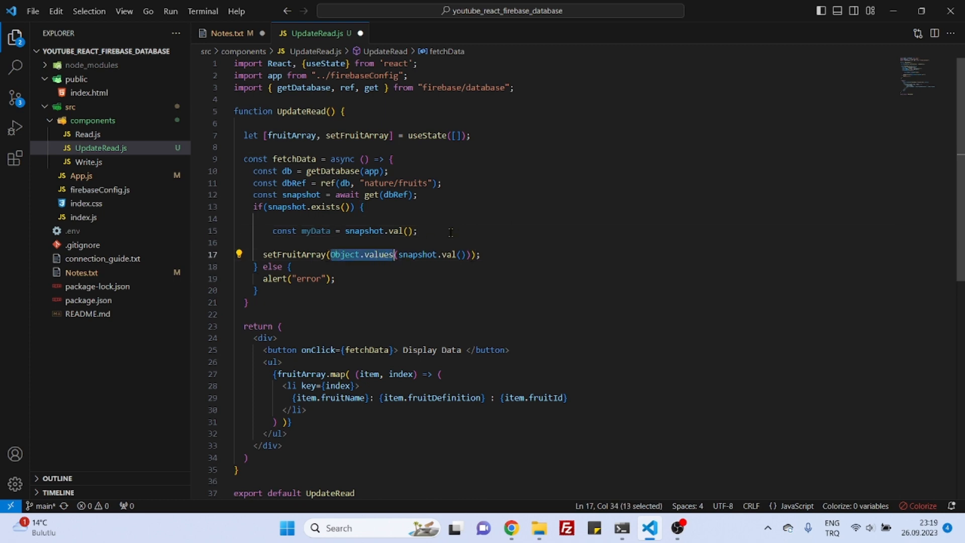
type("const temp")
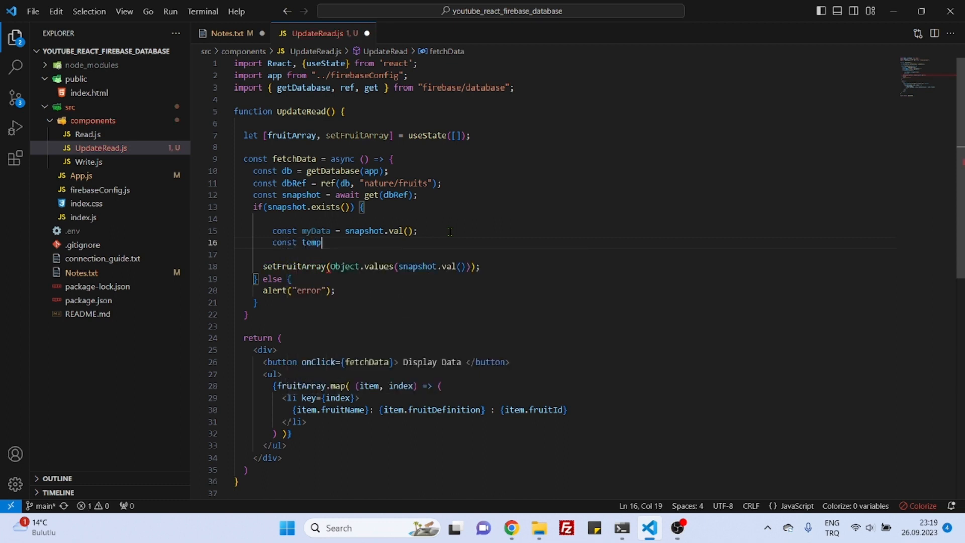
type("oraryArray = Object.value")
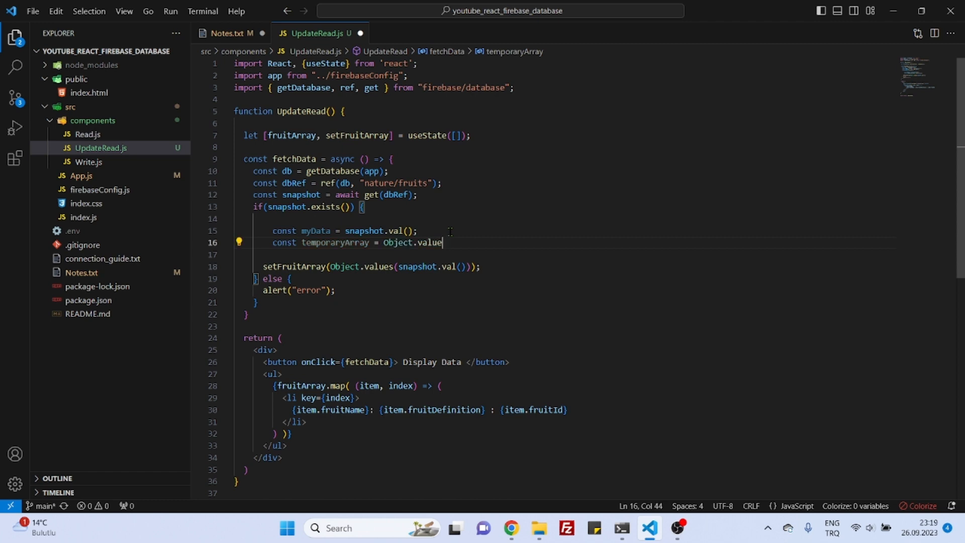
type("keys(")
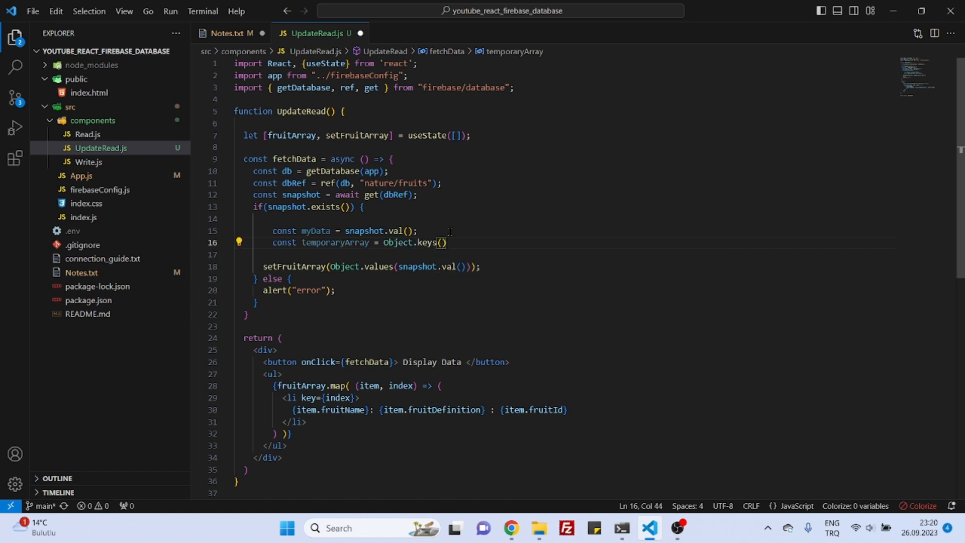
double_click(315, 231)
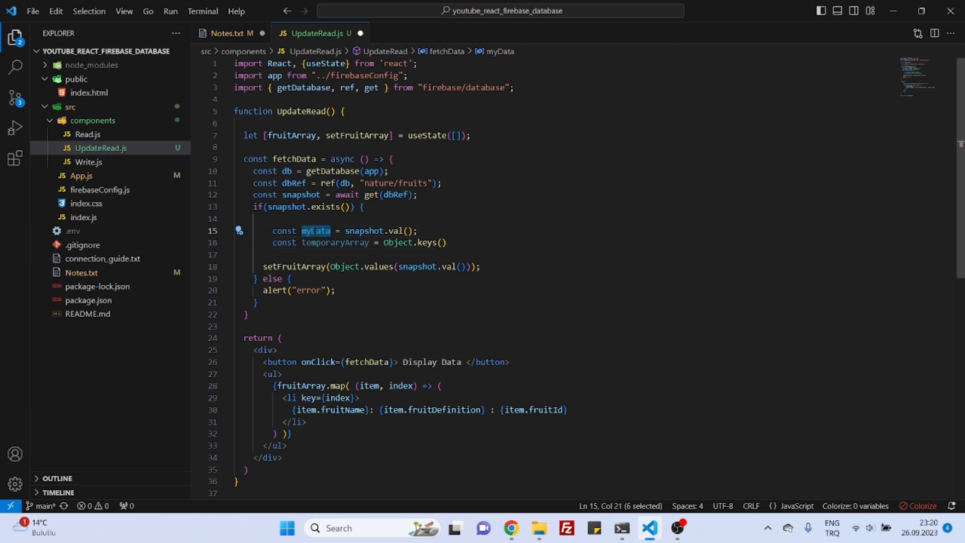
type("myData")
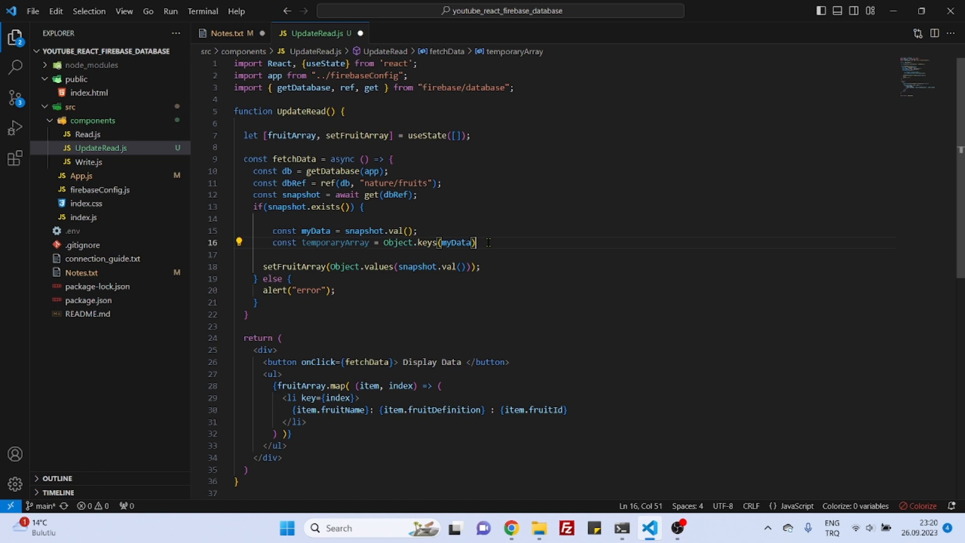
Step: Review the first generated fruit key in Notes.txt against the new line 16
left_click(231, 32)
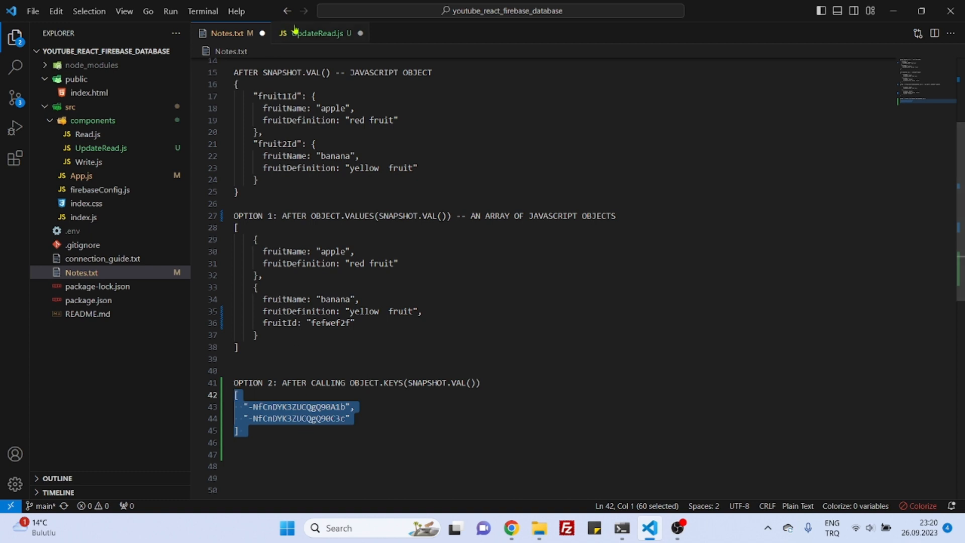
left_click(317, 32)
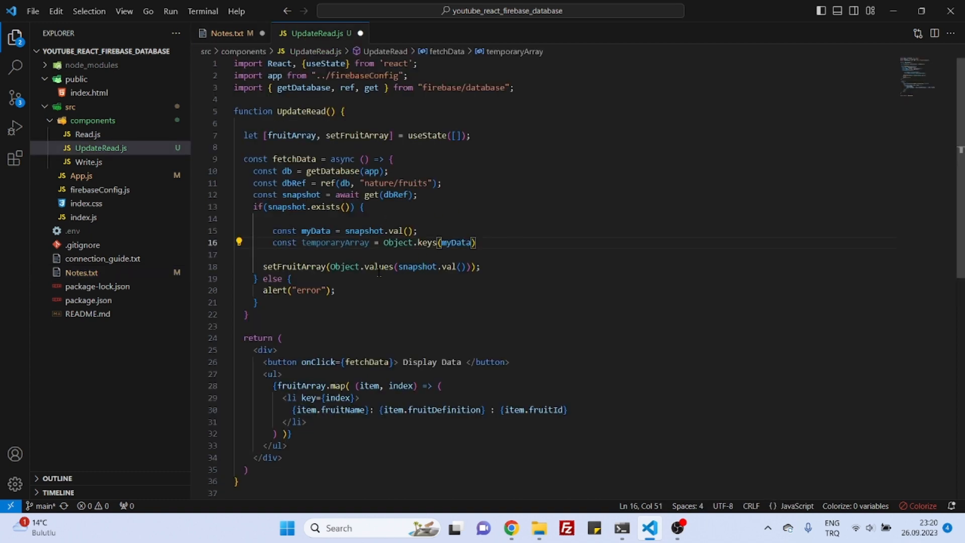
left_click(230, 33)
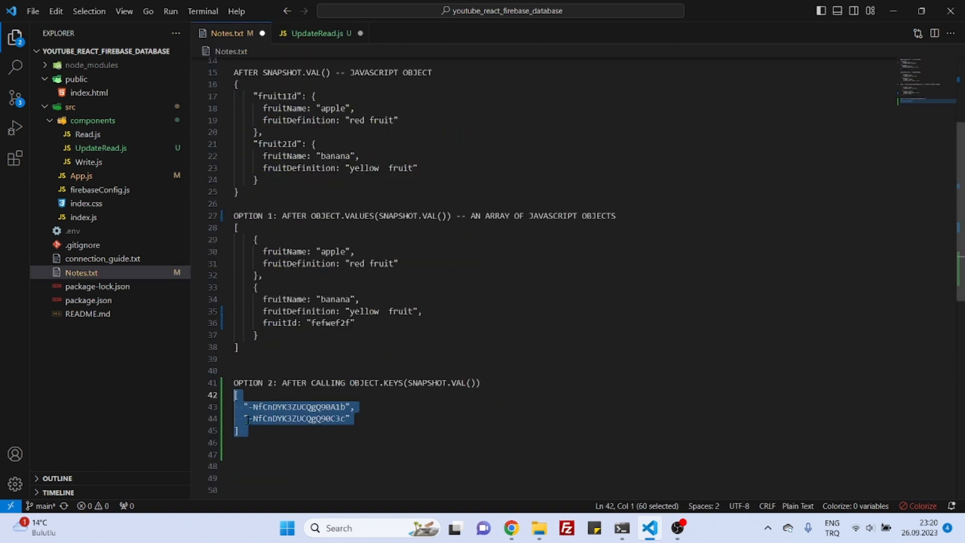
left_click(355, 406)
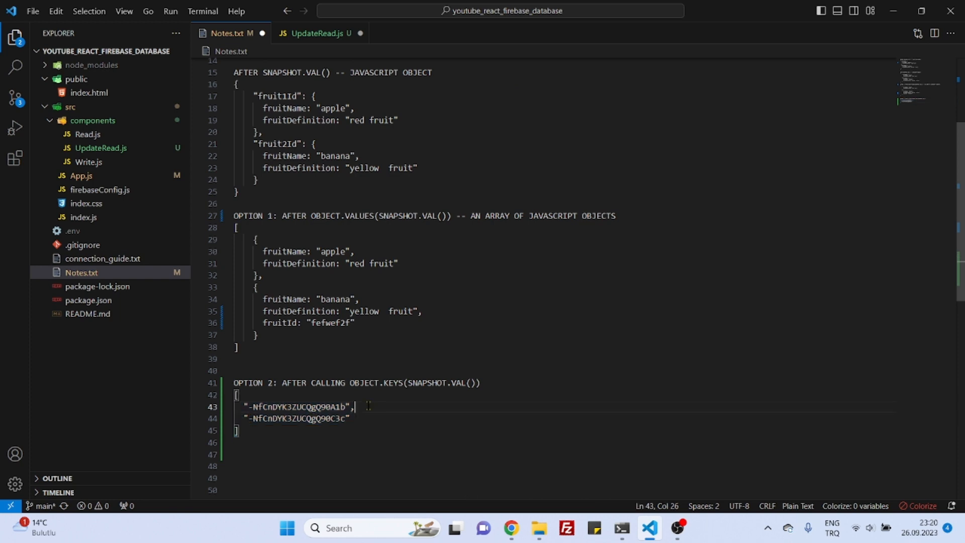
left_click_drag(354, 406, 245, 407)
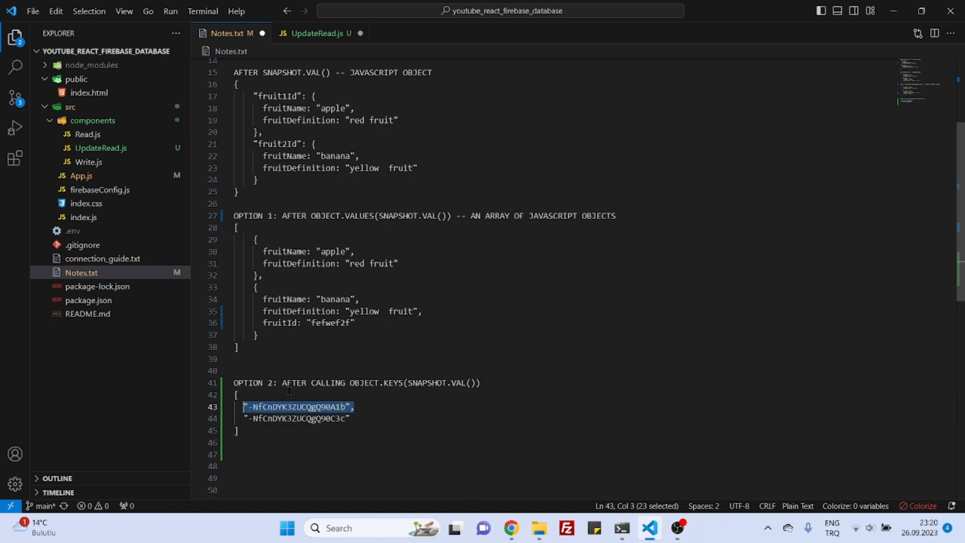
left_click(315, 34)
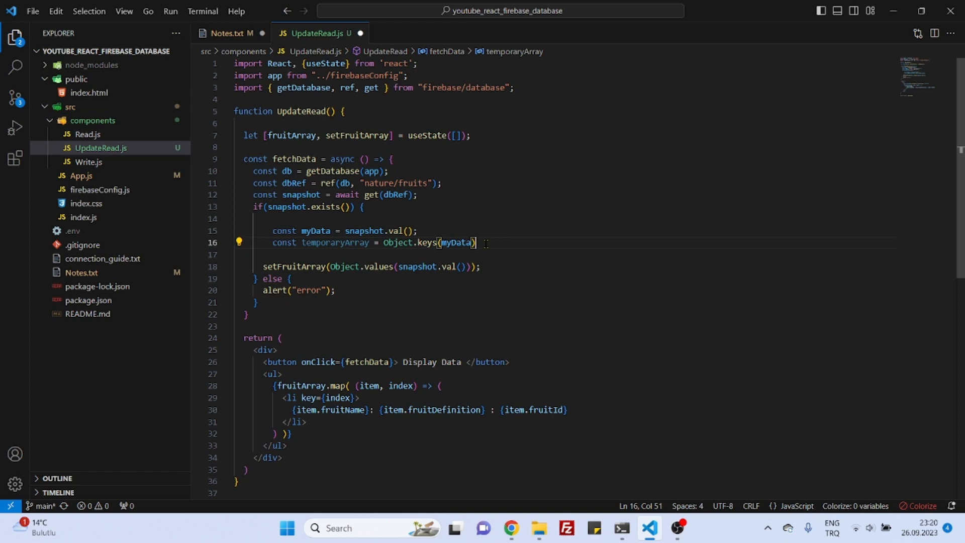
Step: Append .map(myFireId => { return { ...myData[myFireId] } }) to temporaryArray
type(".map( myFireId")
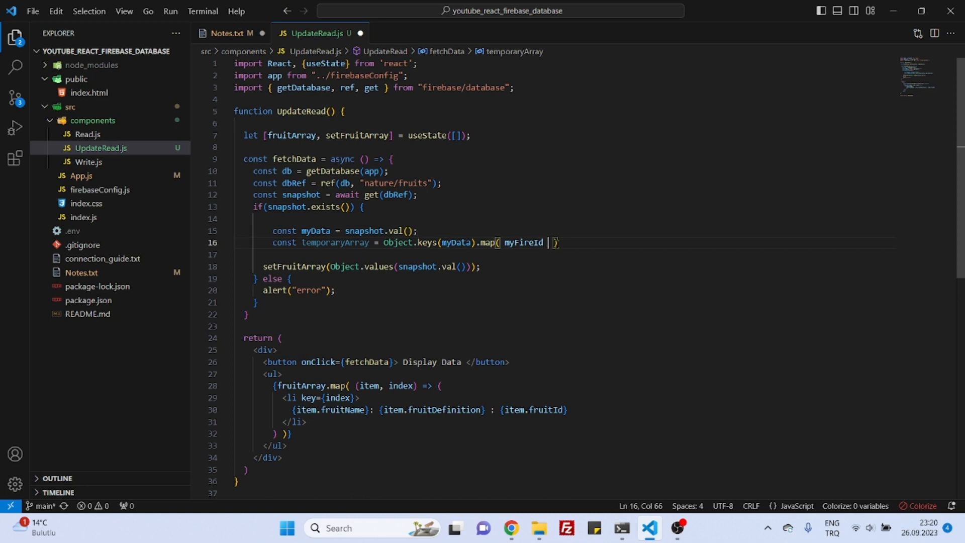
type("=>")
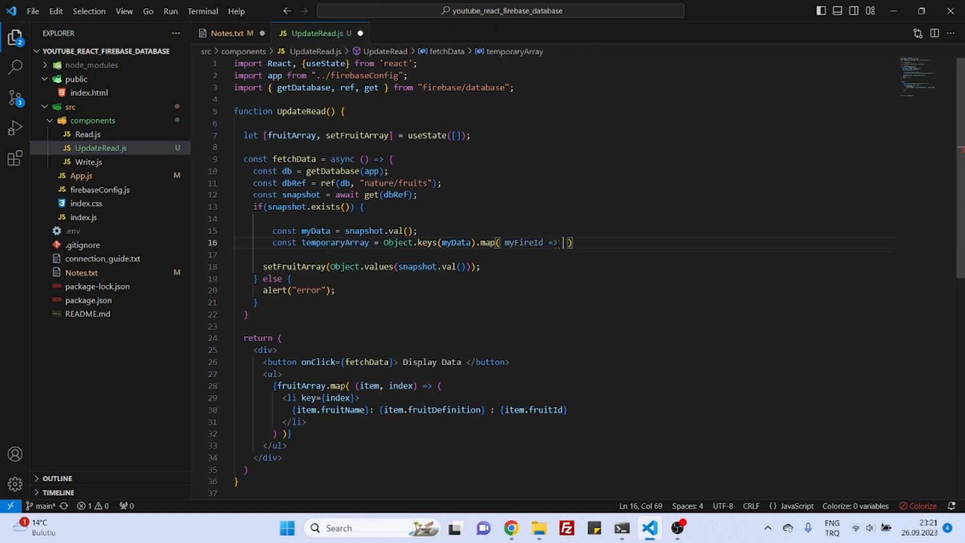
type("return {")
type(".")
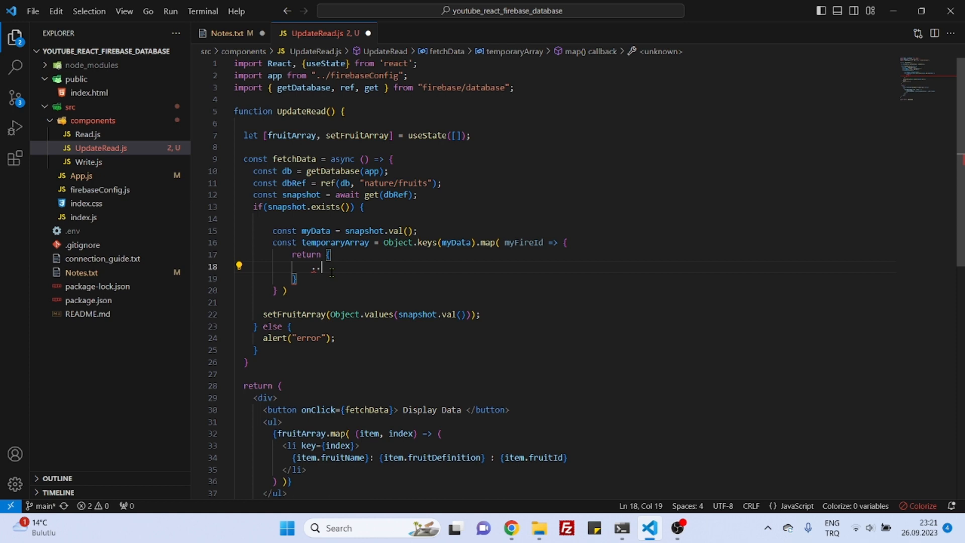
type(".")
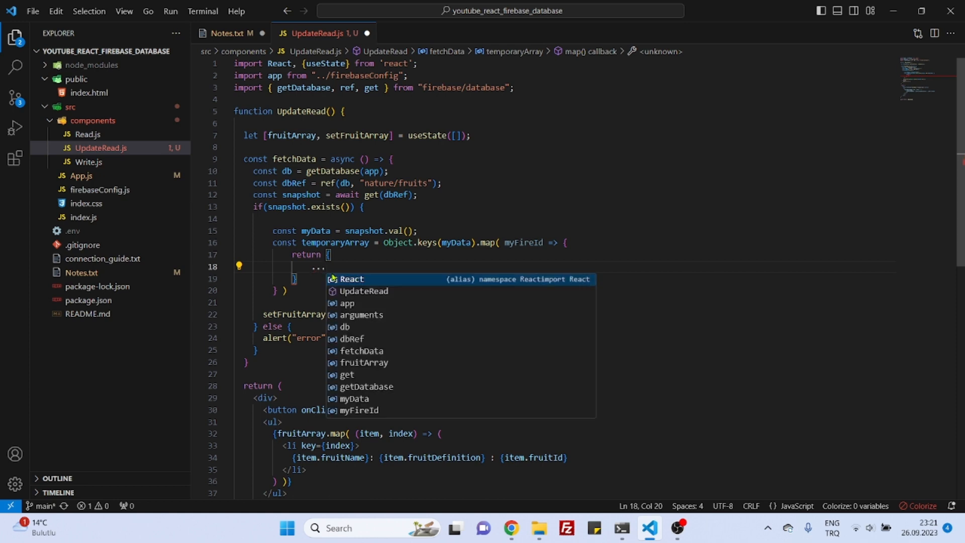
type("myData")
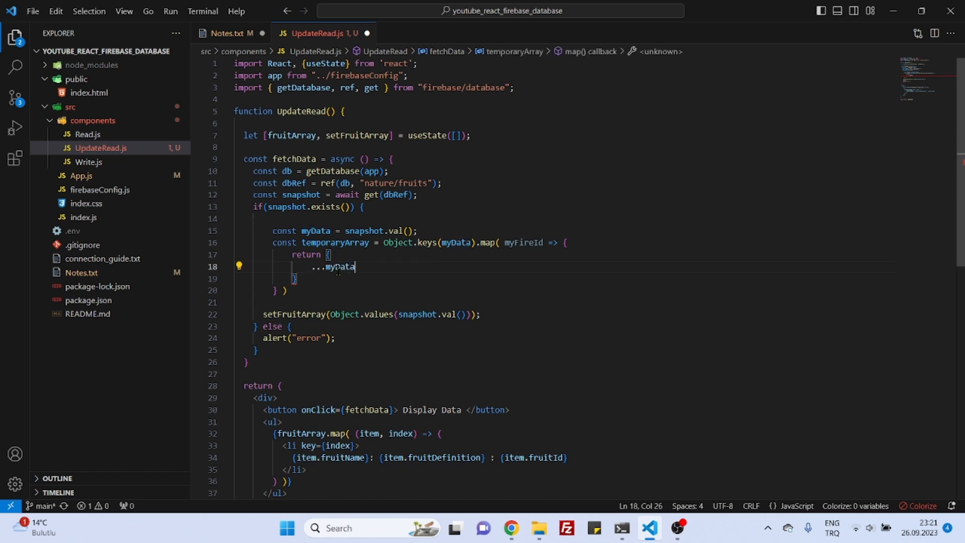
type("[]")
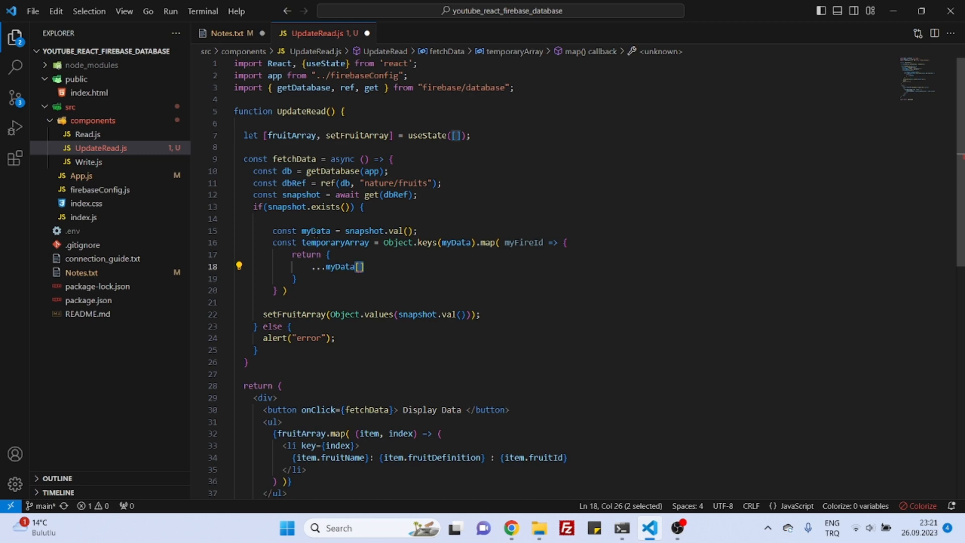
Step: Compare the snapshot.val() object in Notes.txt with the myFireId mapping in UpdateRead.js
left_click(230, 32)
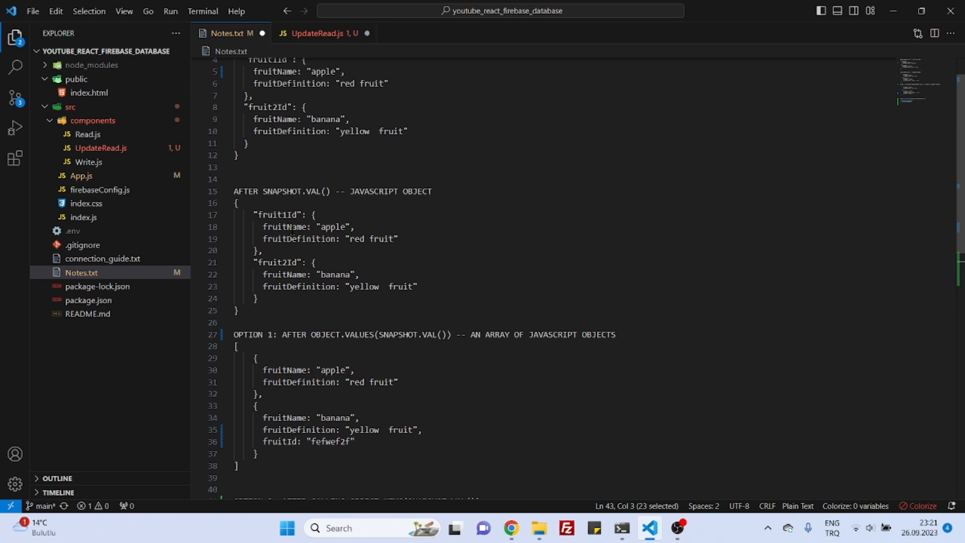
left_click_drag(236, 203, 258, 311)
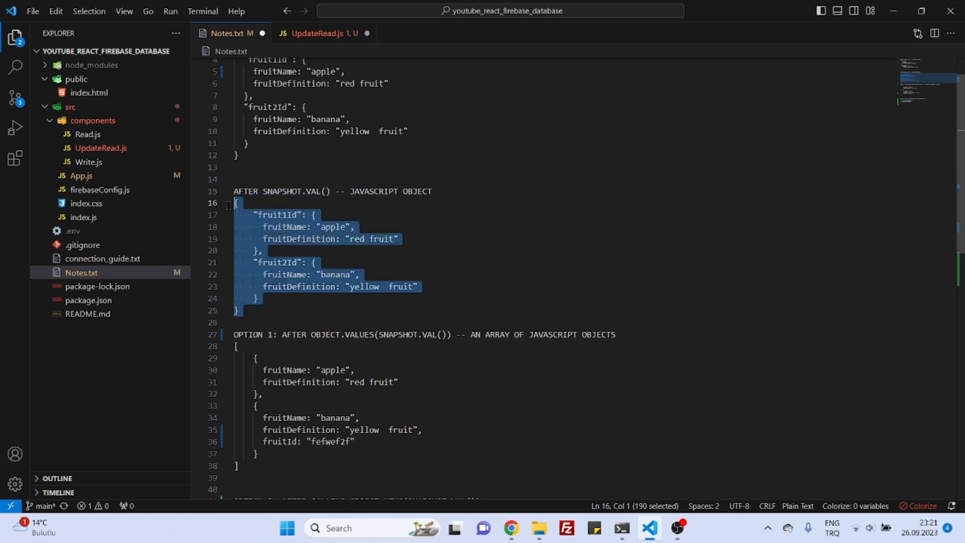
left_click(240, 203)
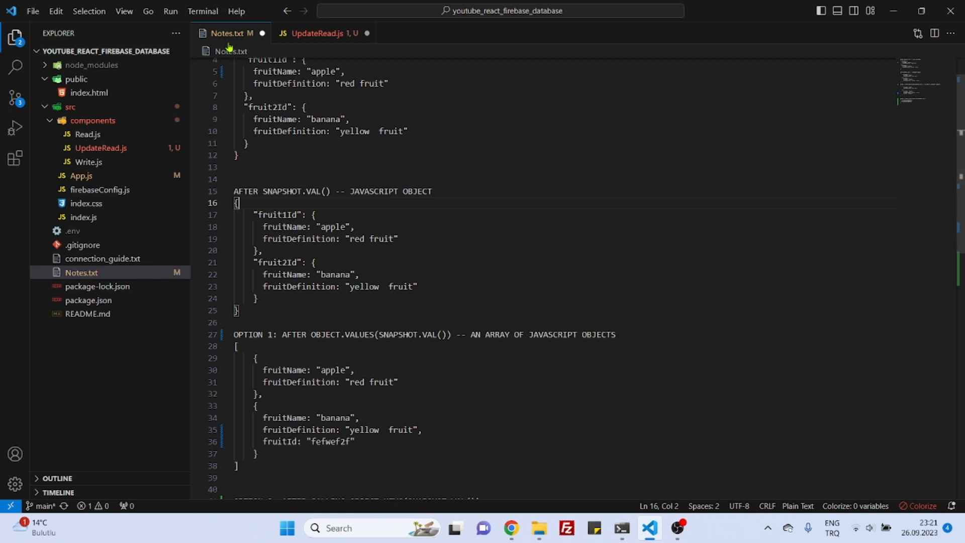
left_click(320, 34)
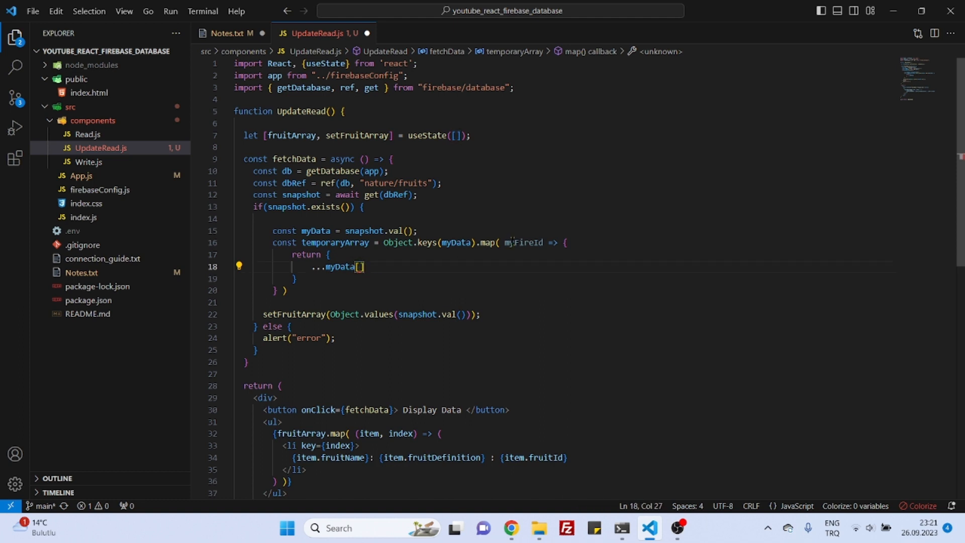
double_click(522, 242)
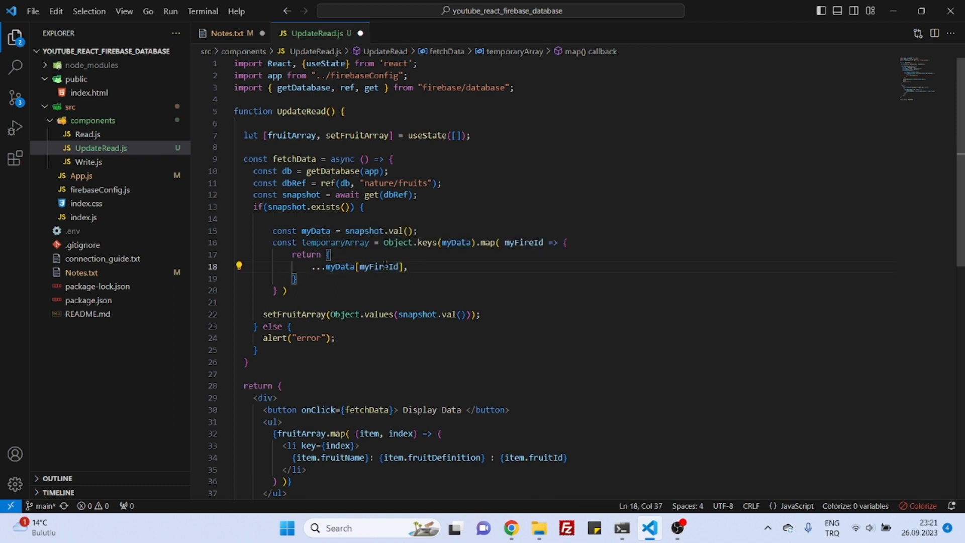
left_click(229, 33)
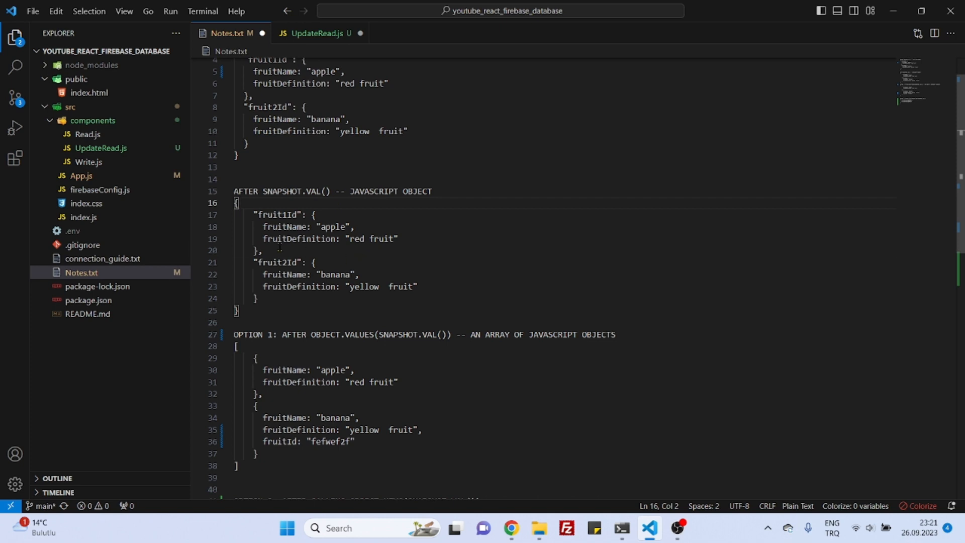
Step: Add fruitId: myFireId to each mapped object and pass temporaryArray to setFruitArray
left_click_drag(311, 214, 262, 252)
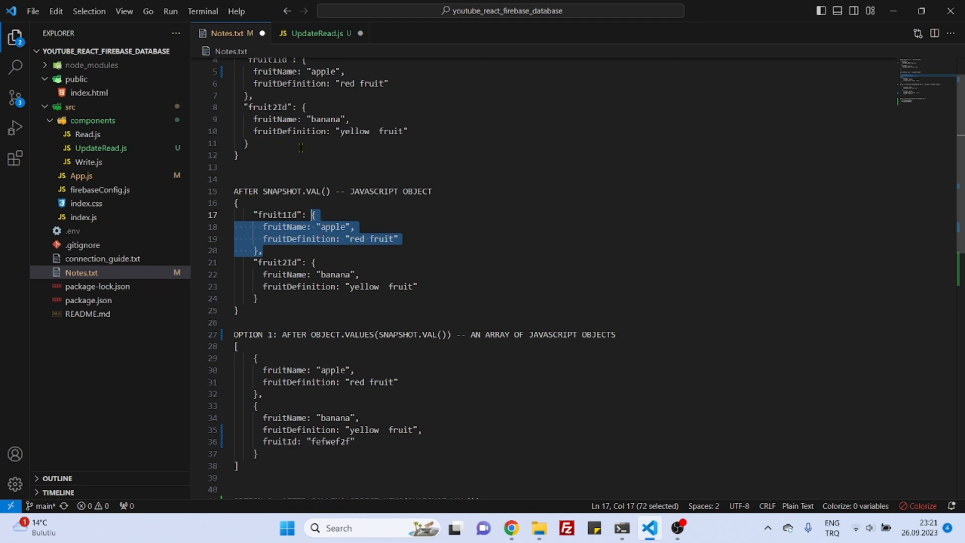
left_click(315, 33)
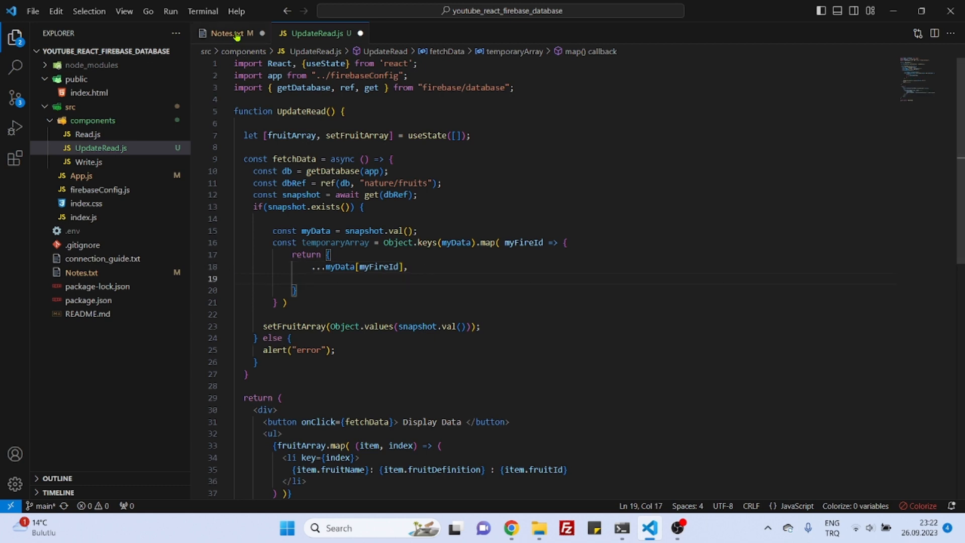
left_click(231, 33)
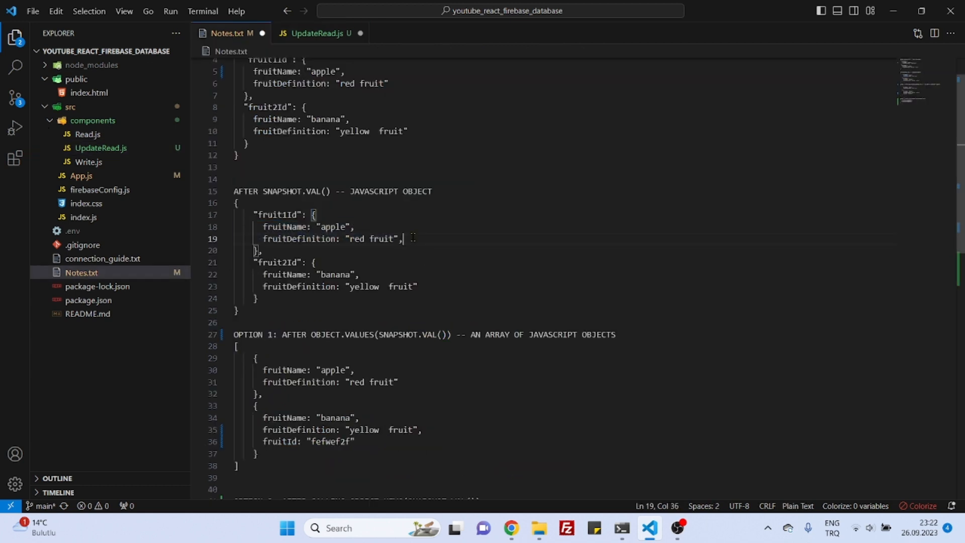
key("Enter")
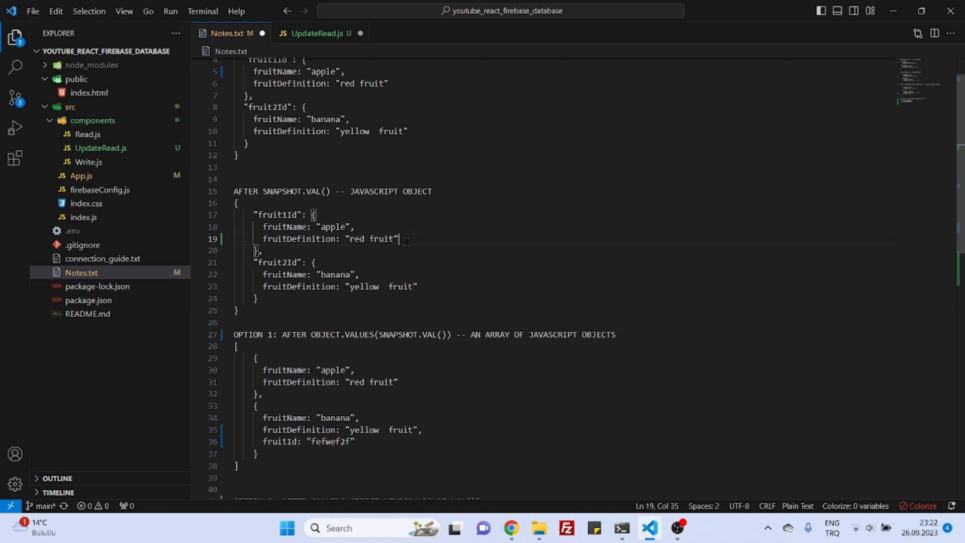
left_click(318, 33)
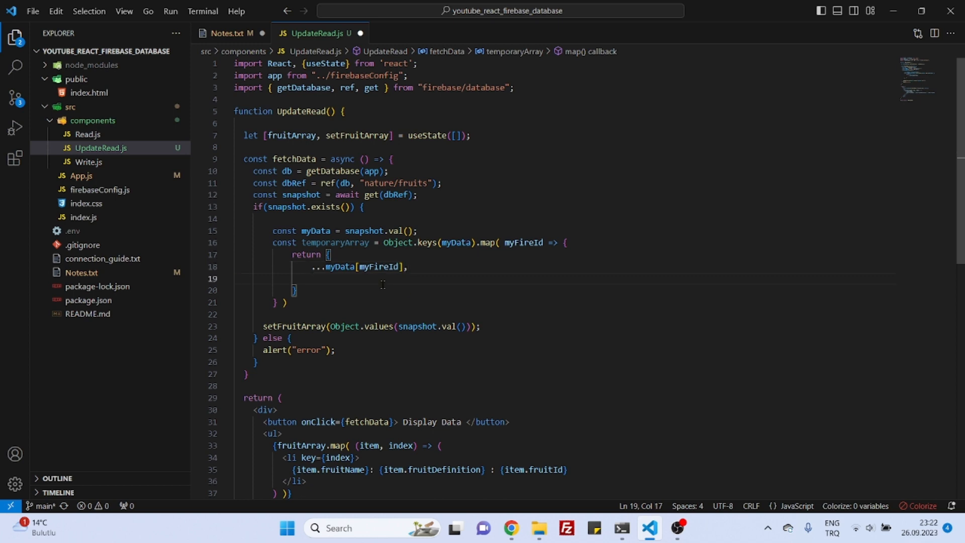
mouse_move(543, 460)
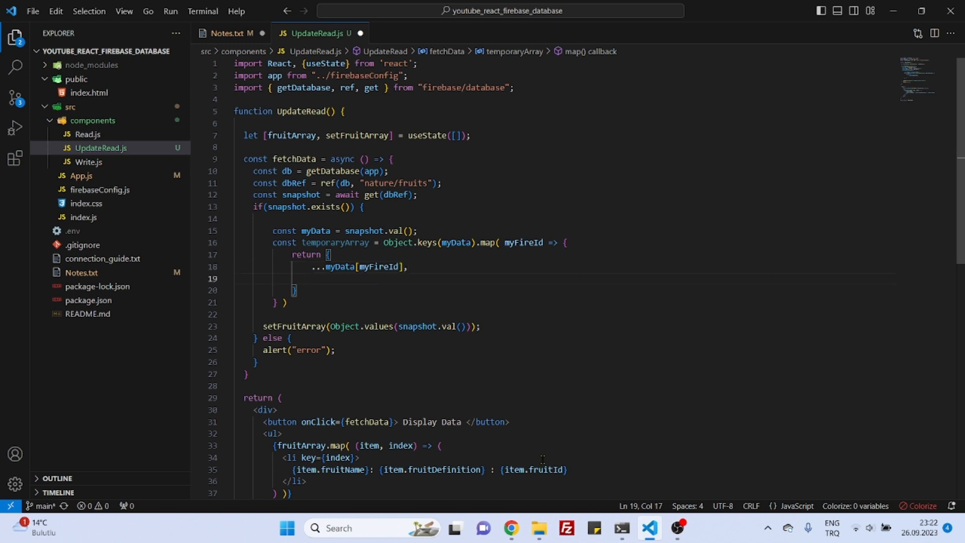
type("fruitId:")
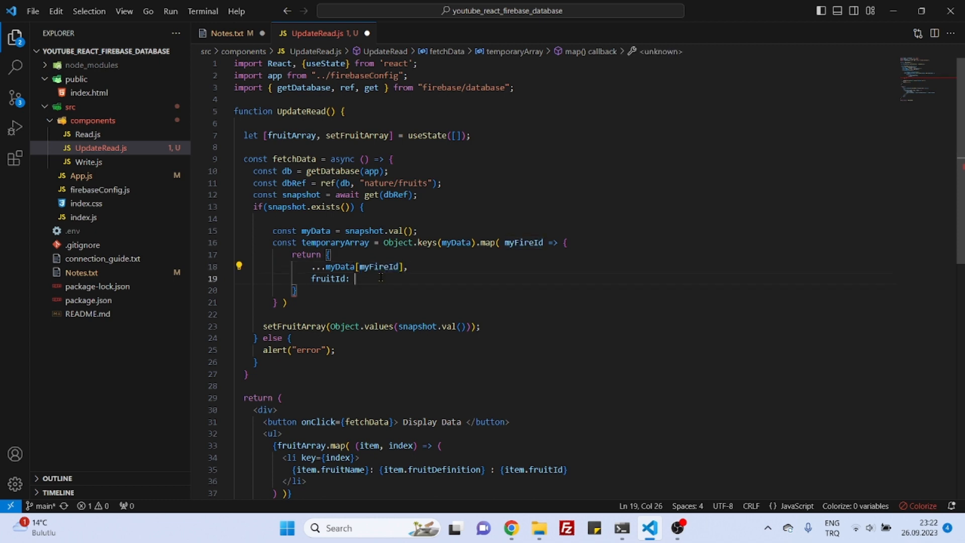
type("myFireId")
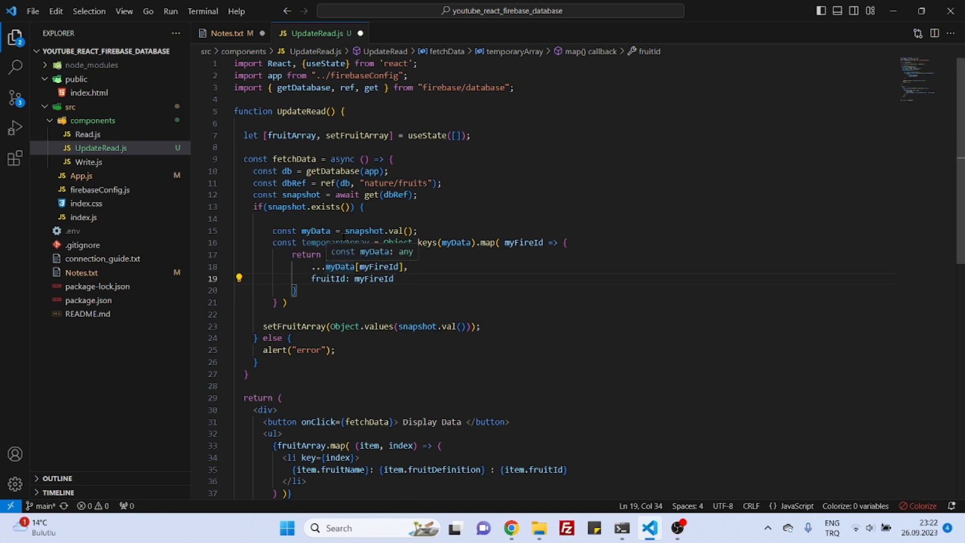
double_click(335, 242)
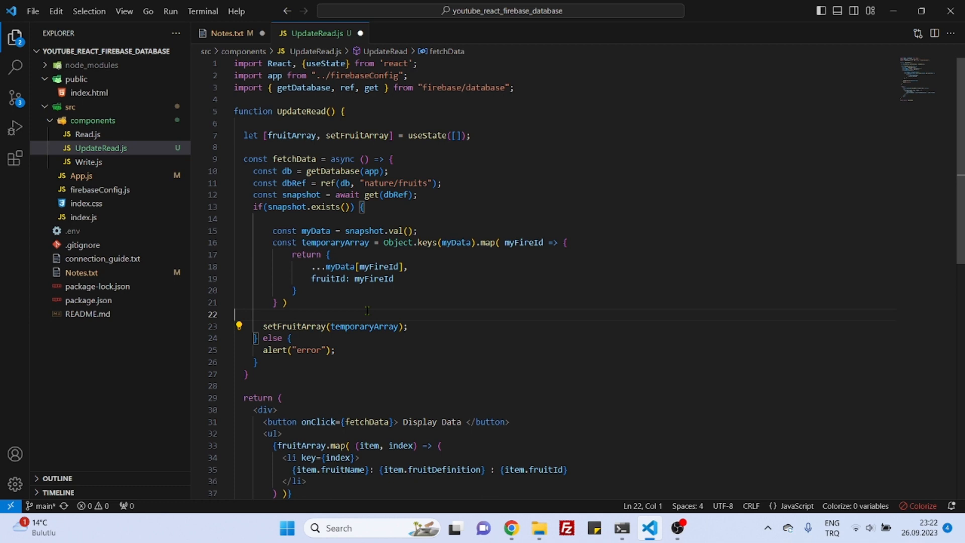
key("ctrl+a")
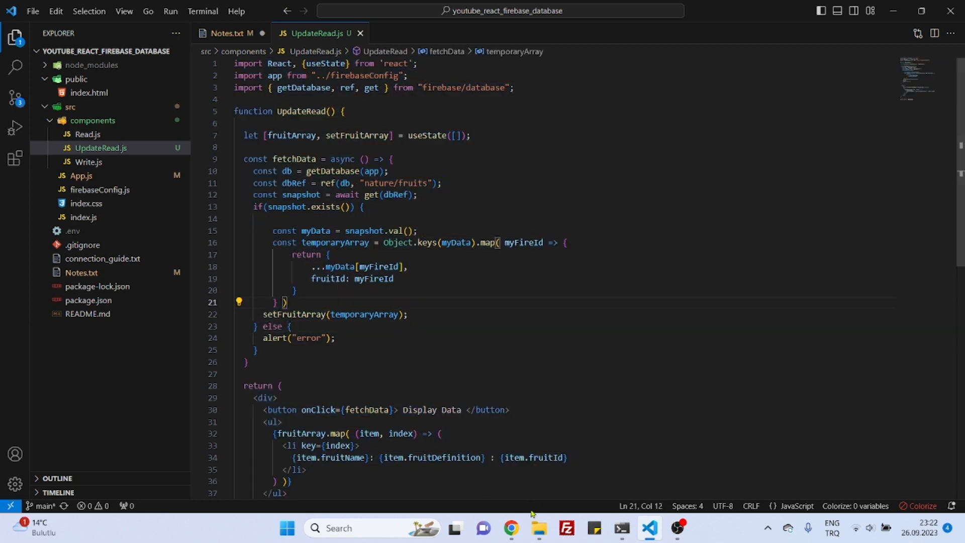
Step: Run npm start from a command prompt and view the app at localhost:3000
left_click(622, 528)
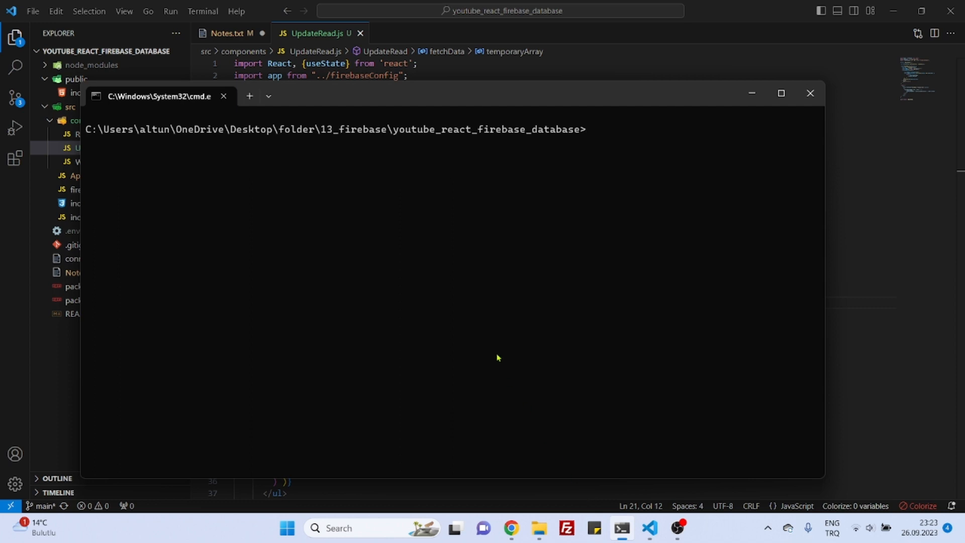
type("npm start")
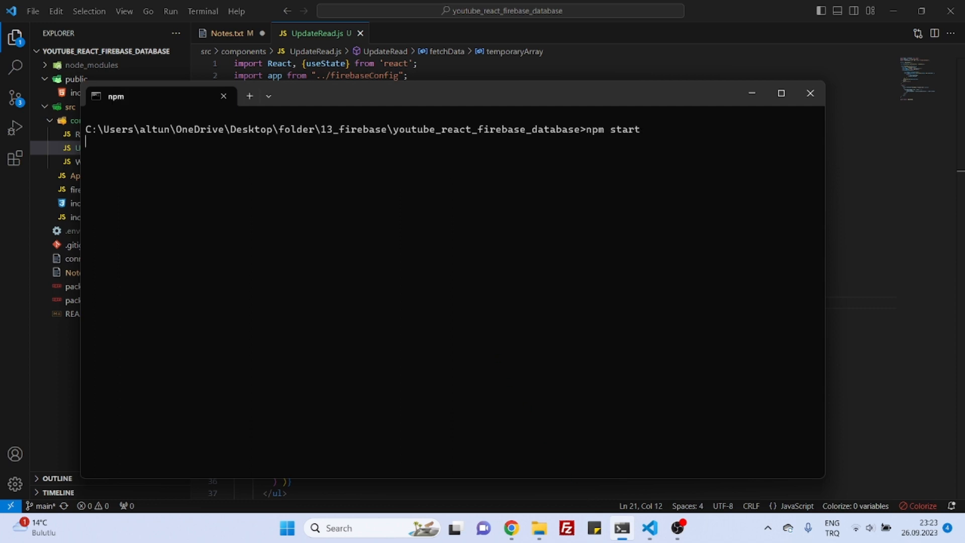
left_click(510, 527)
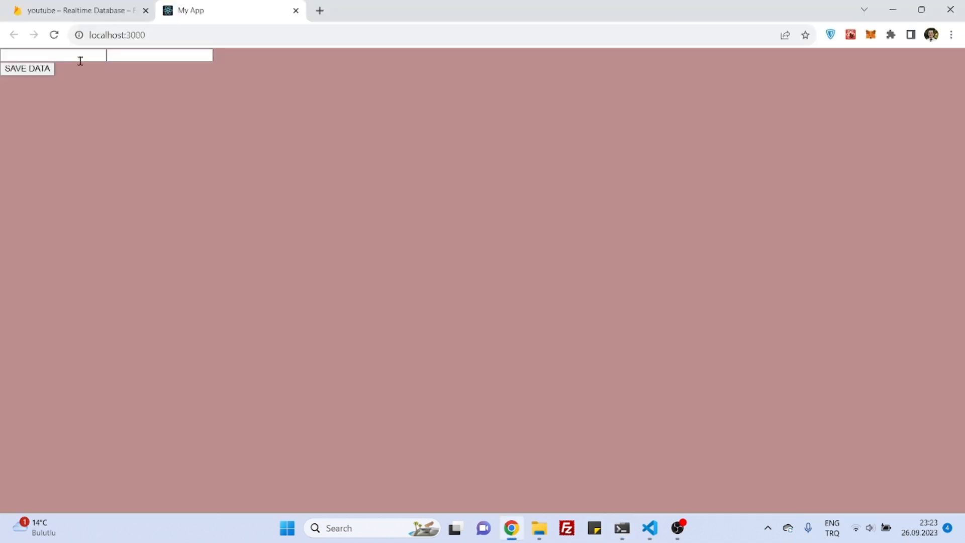